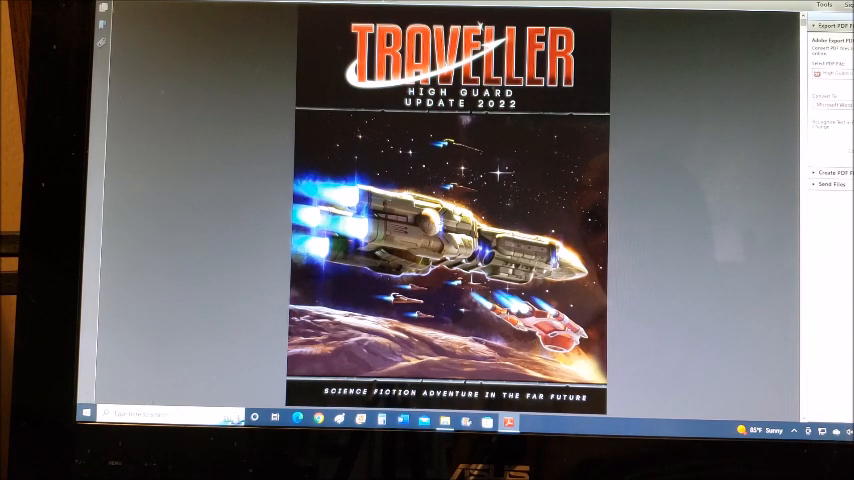
mouse_move(694, 278)
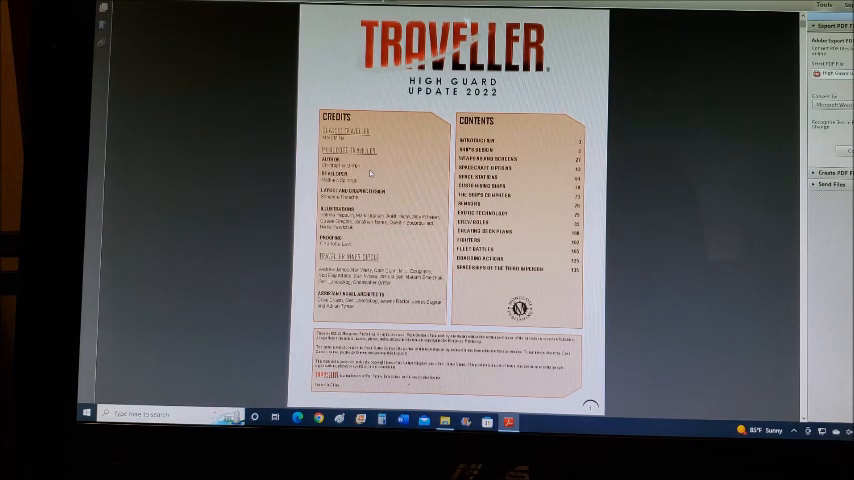
mouse_move(418, 188)
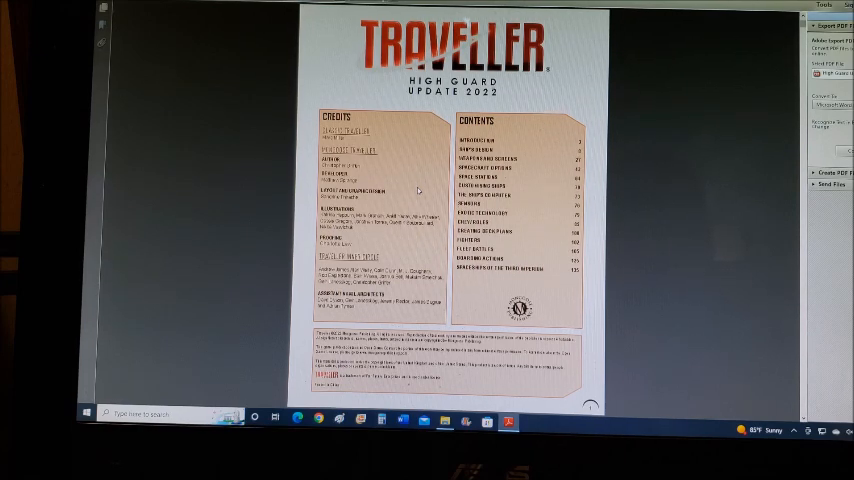
mouse_move(665, 245)
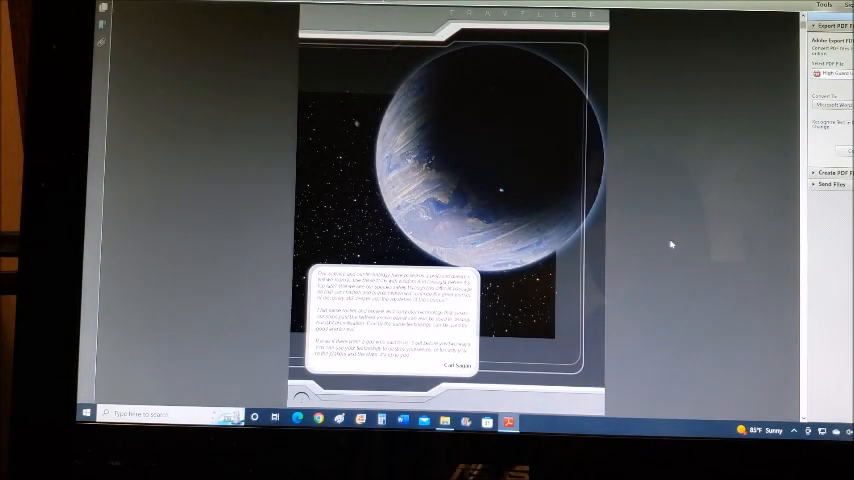
scroll(down, 3)
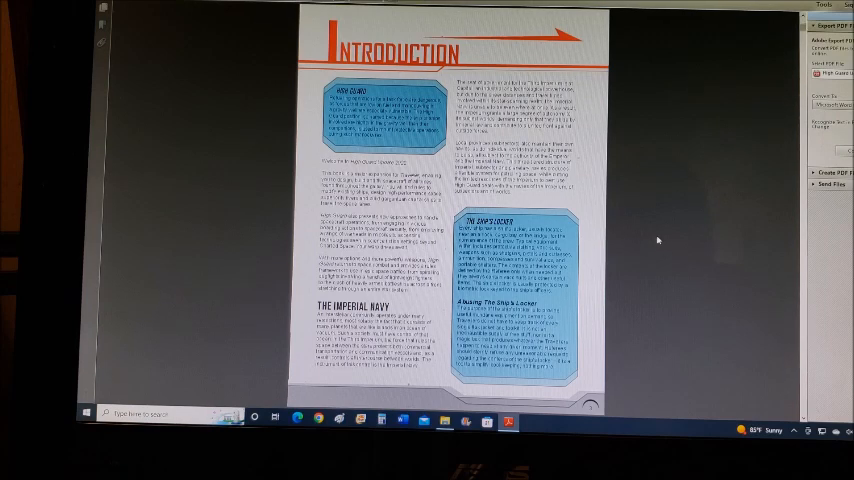
scroll(down, 3)
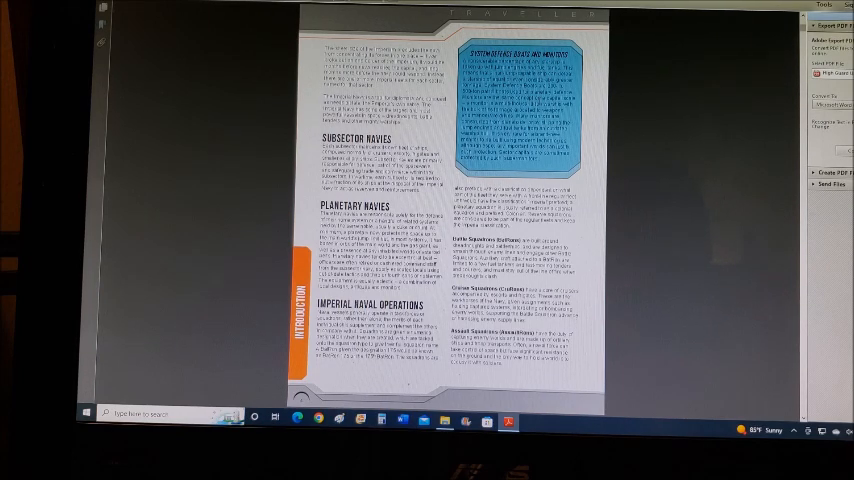
scroll(down, 3)
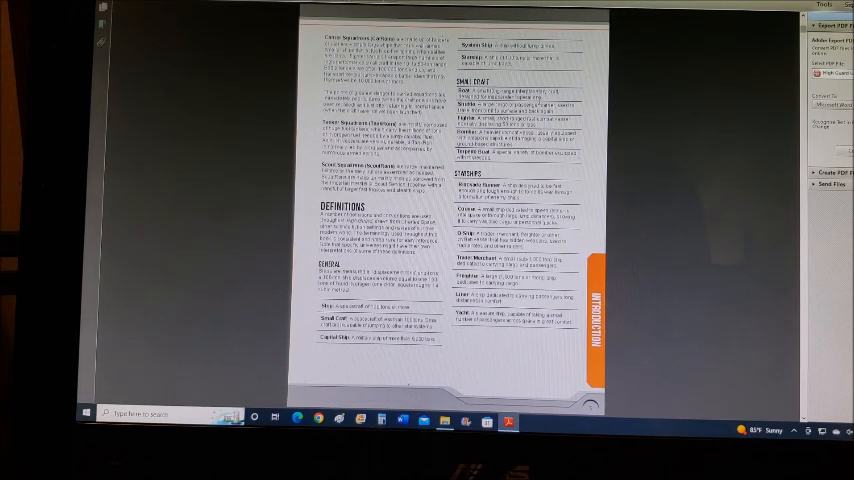
scroll(up, 3)
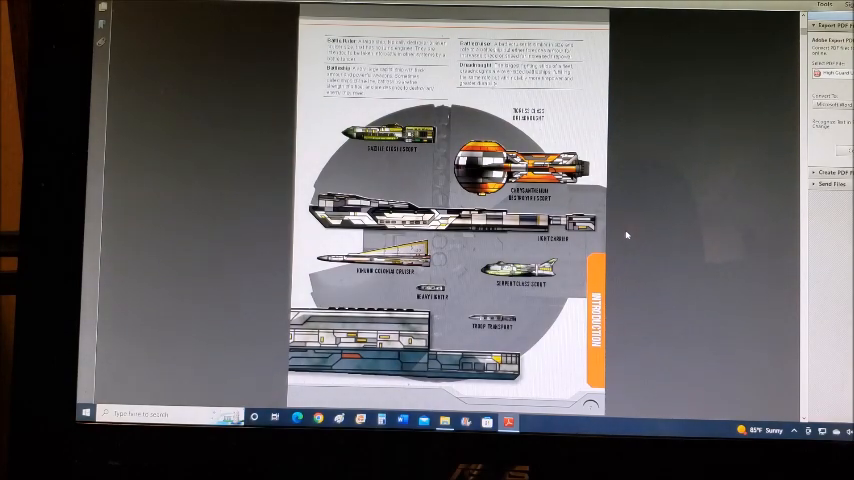
scroll(up, 3)
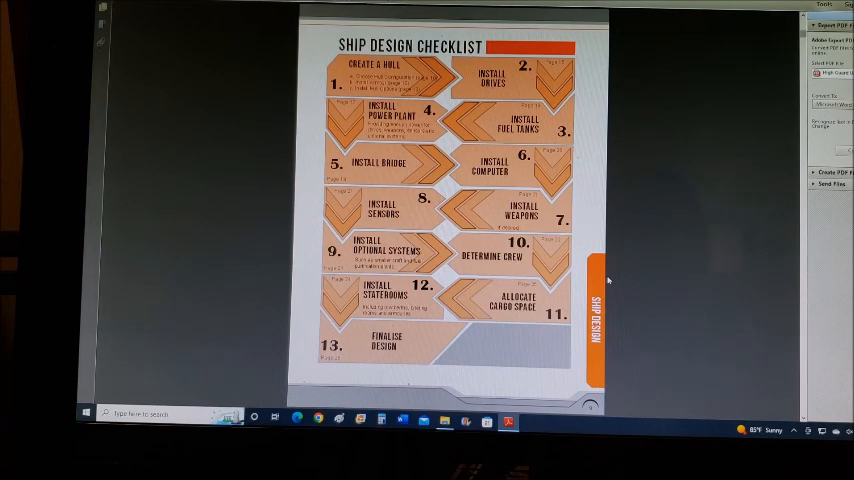
mouse_move(683, 155)
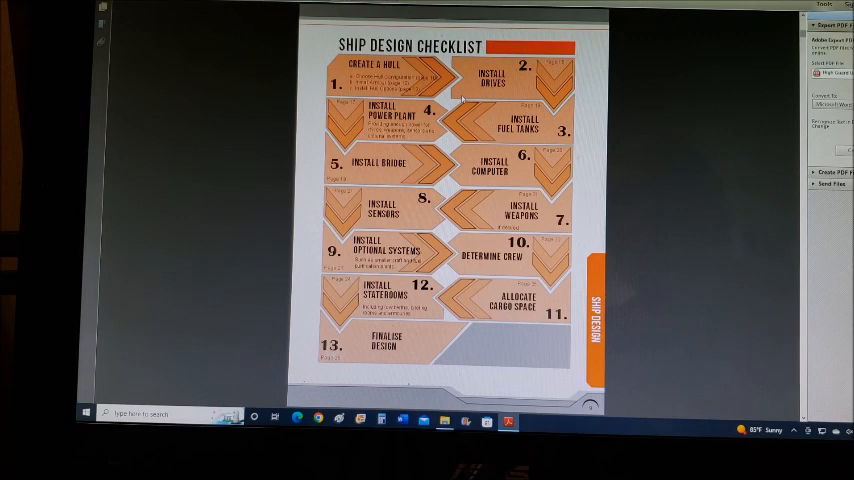
mouse_move(632, 117)
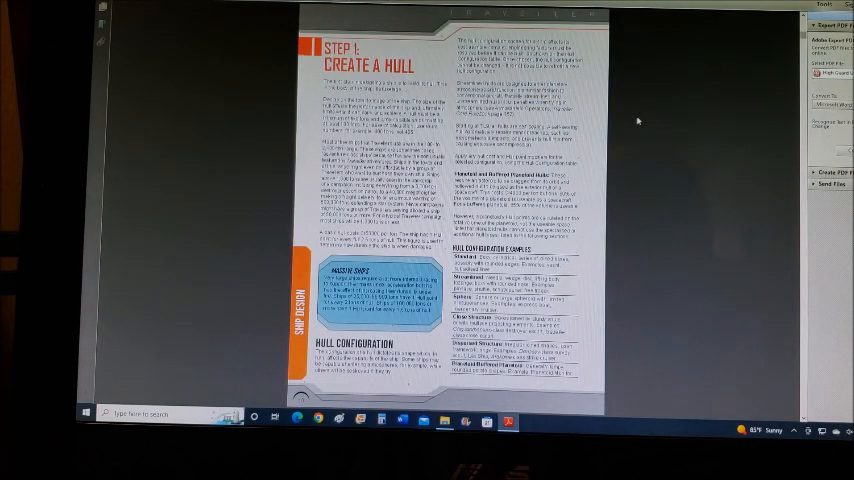
scroll(down, 3)
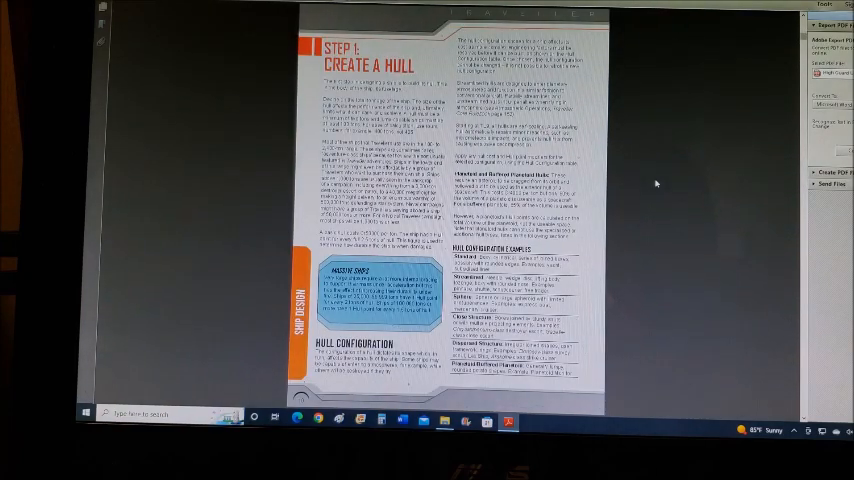
scroll(down, 3)
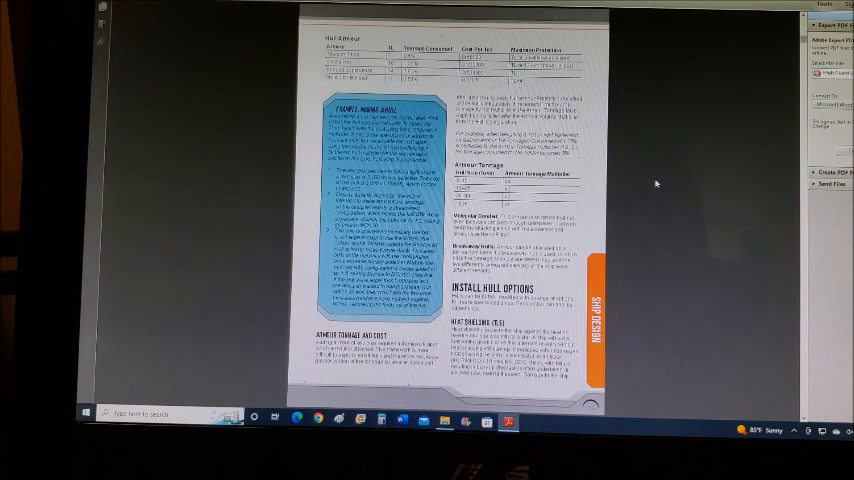
mouse_move(647, 225)
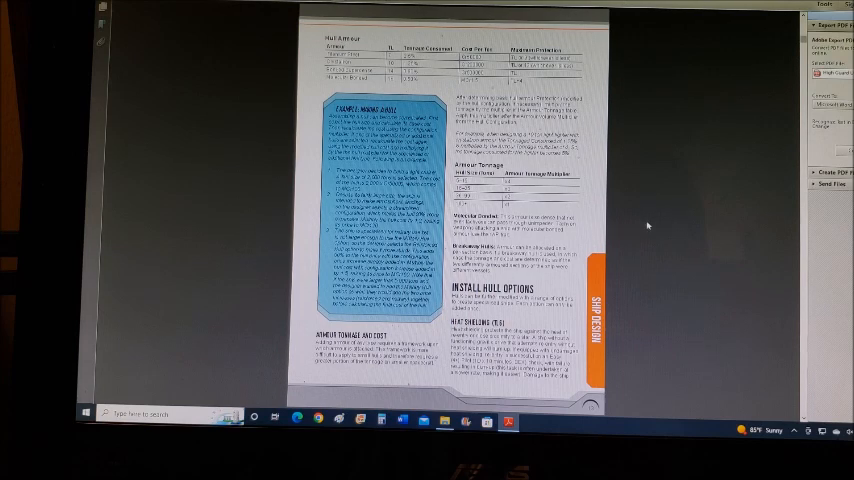
scroll(down, 3)
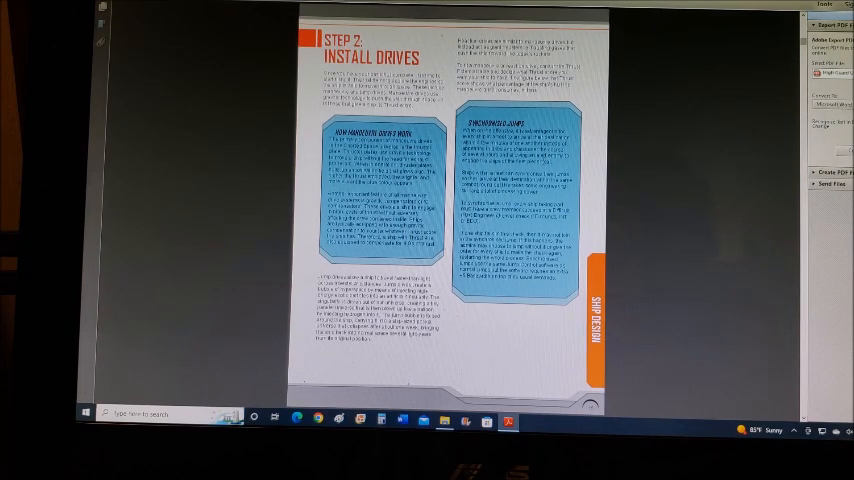
scroll(down, 3)
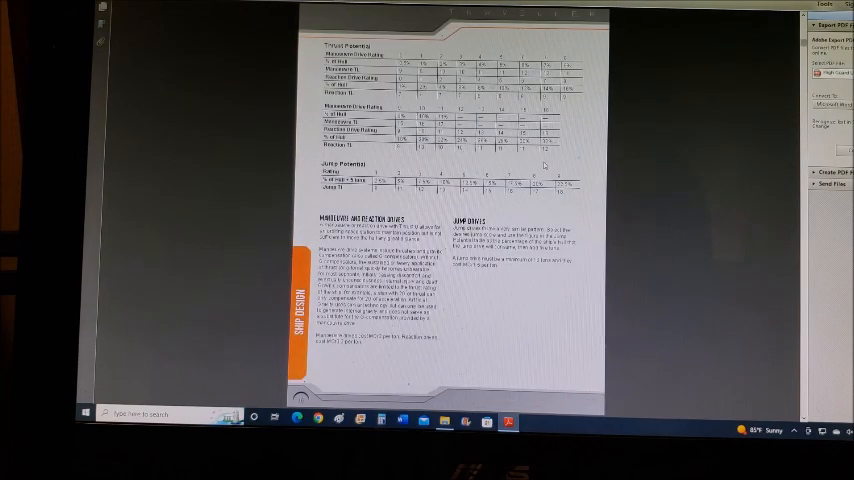
scroll(up, 3)
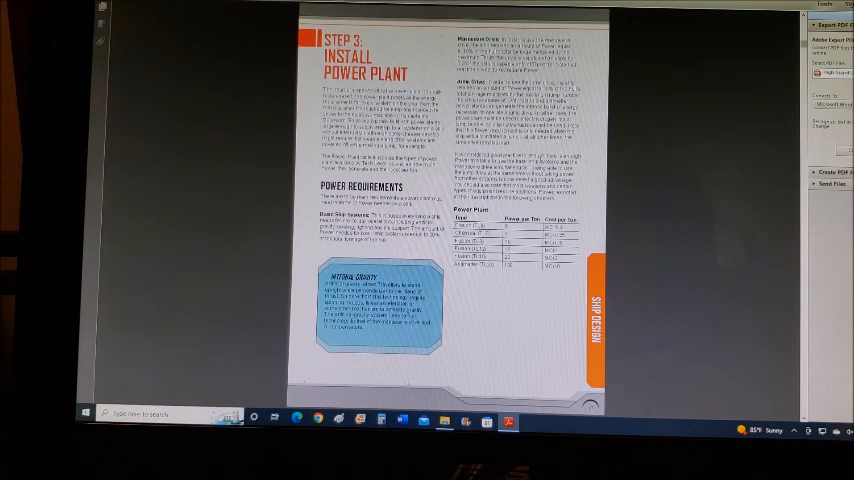
scroll(down, 3)
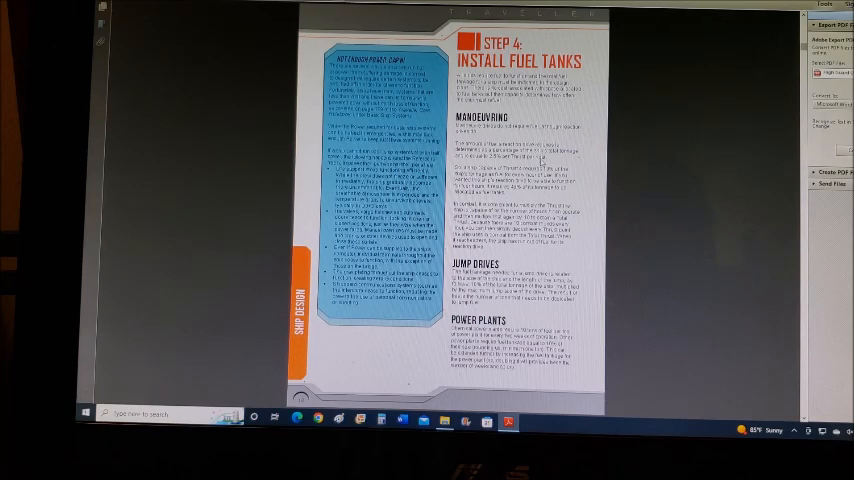
scroll(down, 3)
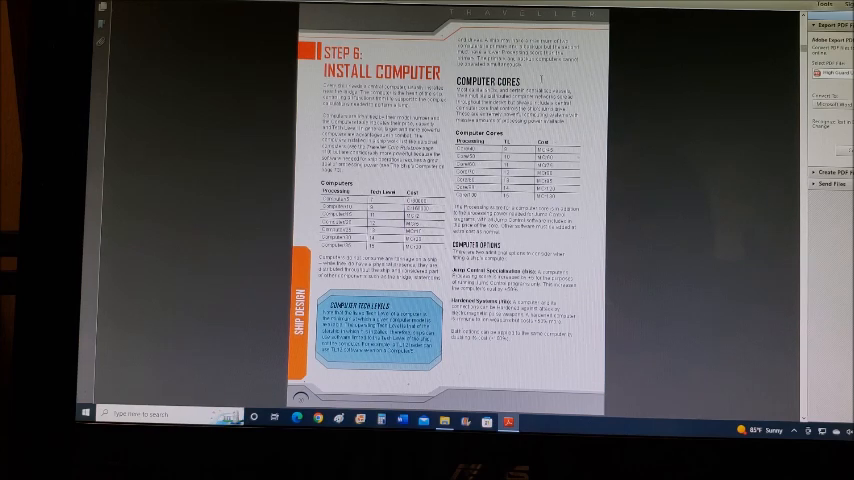
scroll(down, 3)
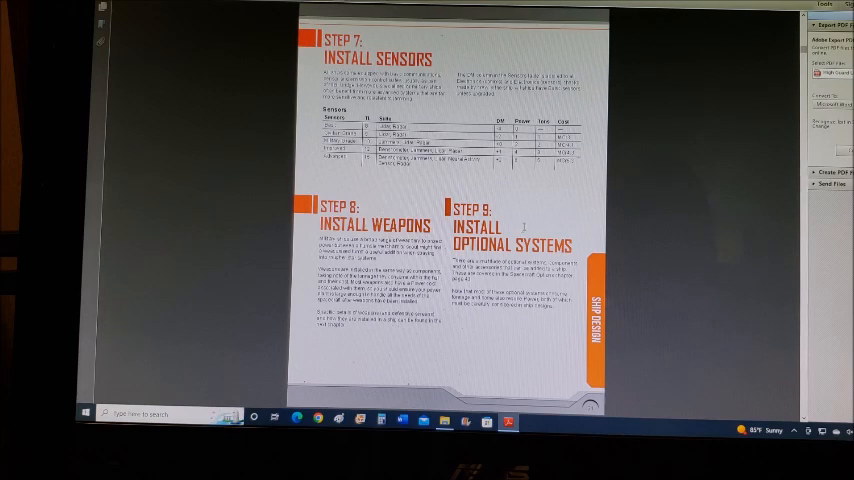
scroll(down, 3)
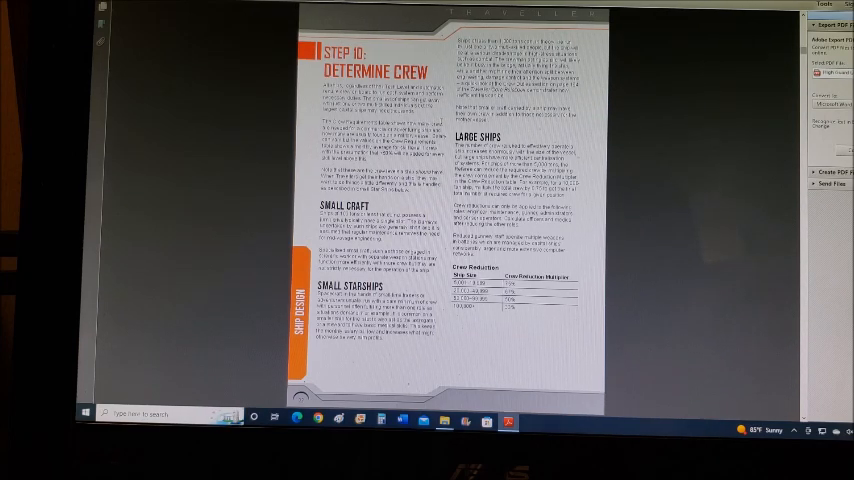
scroll(down, 3)
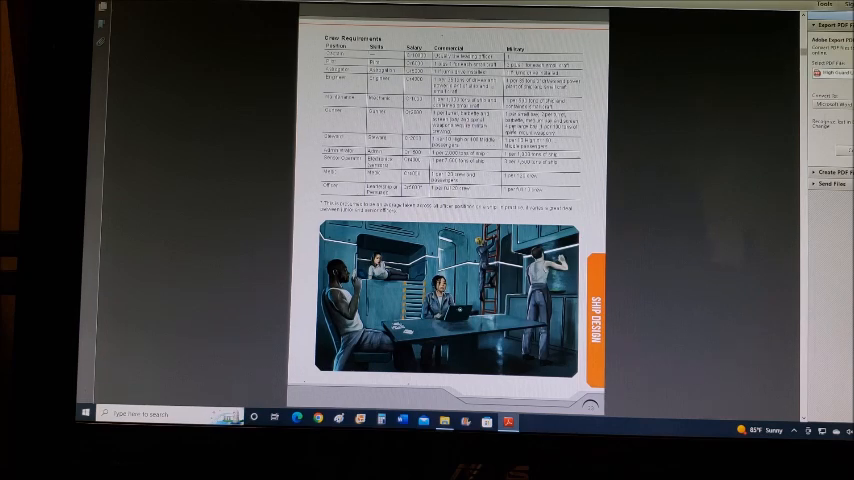
scroll(down, 3)
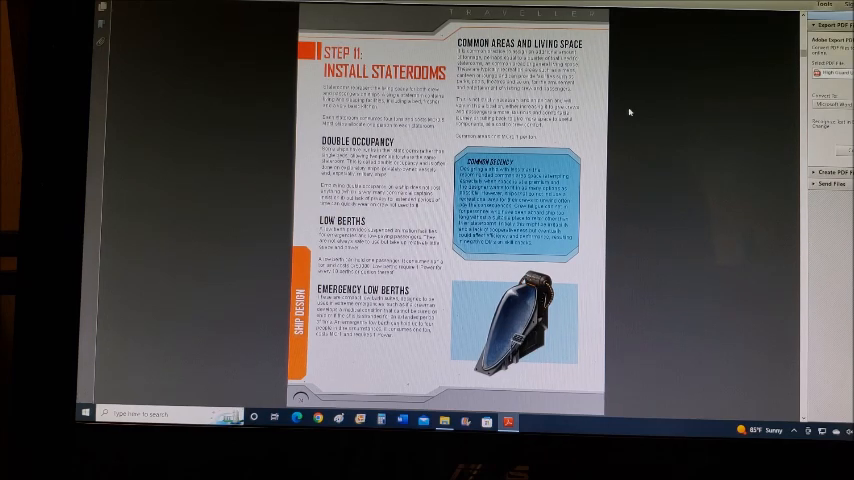
scroll(down, 3)
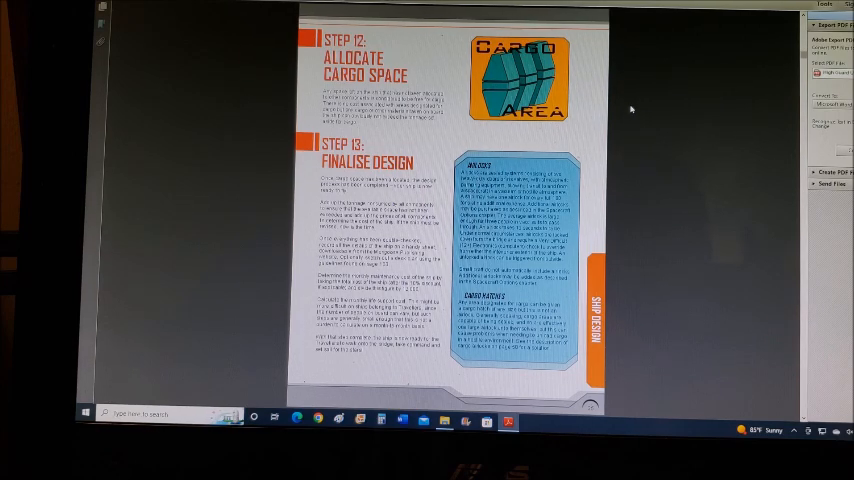
mouse_move(628, 188)
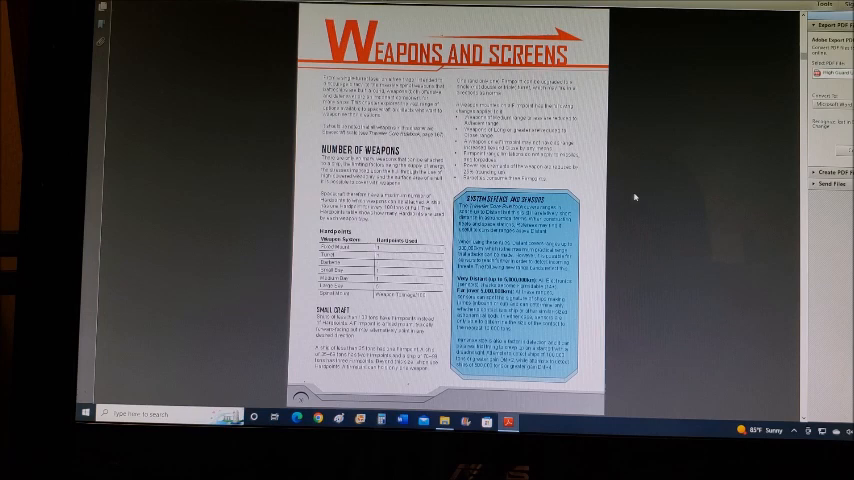
mouse_move(618, 211)
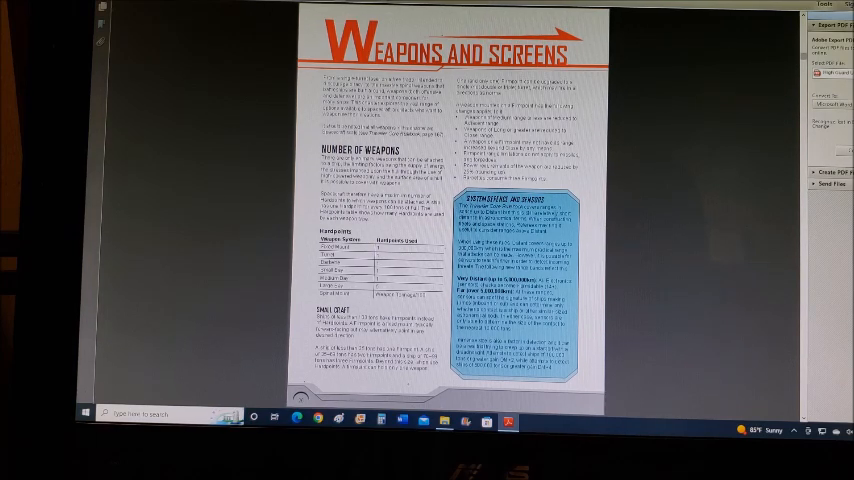
mouse_move(645, 237)
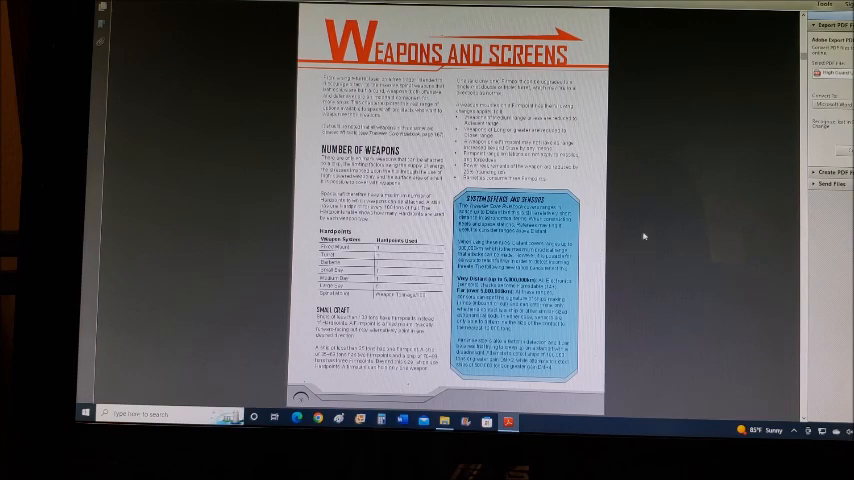
scroll(down, 3)
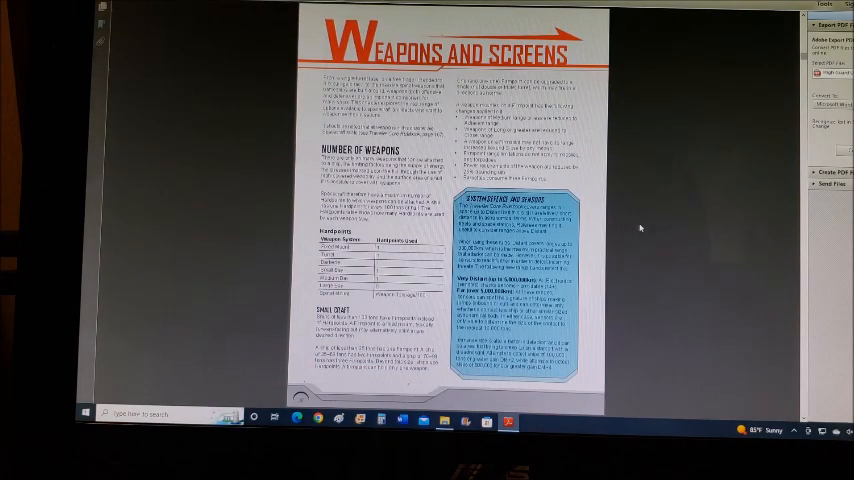
scroll(down, 3)
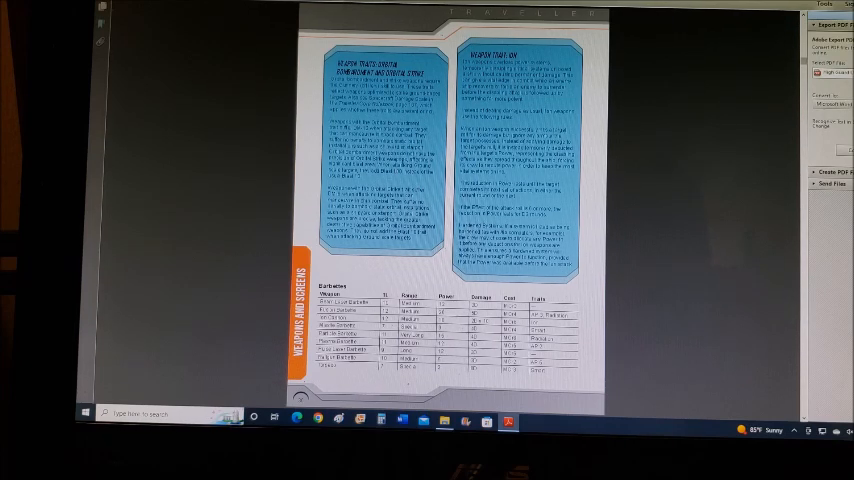
mouse_move(683, 190)
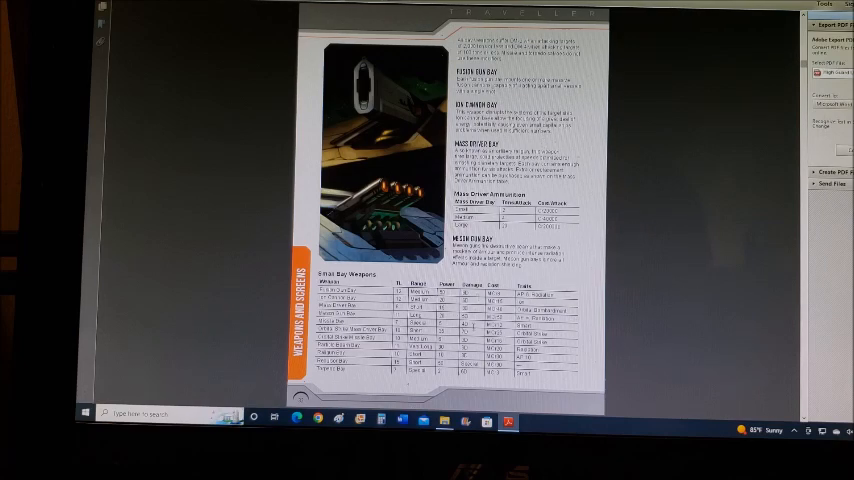
scroll(down, 3)
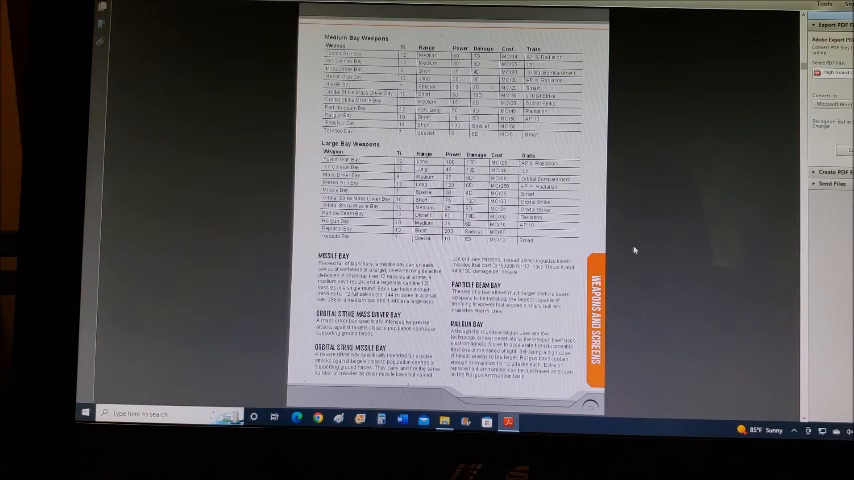
scroll(down, 3)
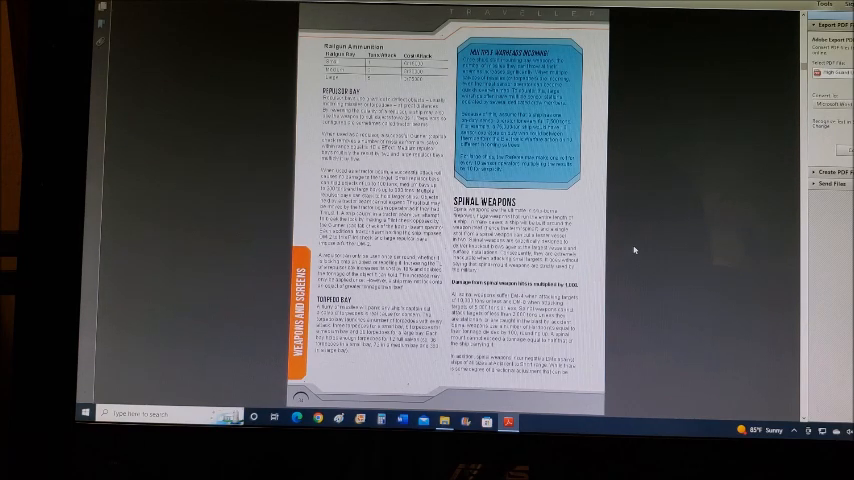
scroll(down, 3)
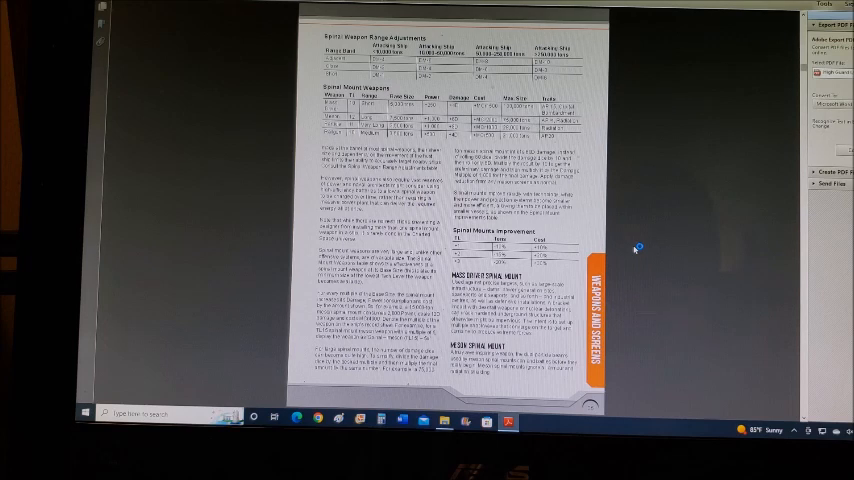
mouse_move(638, 246)
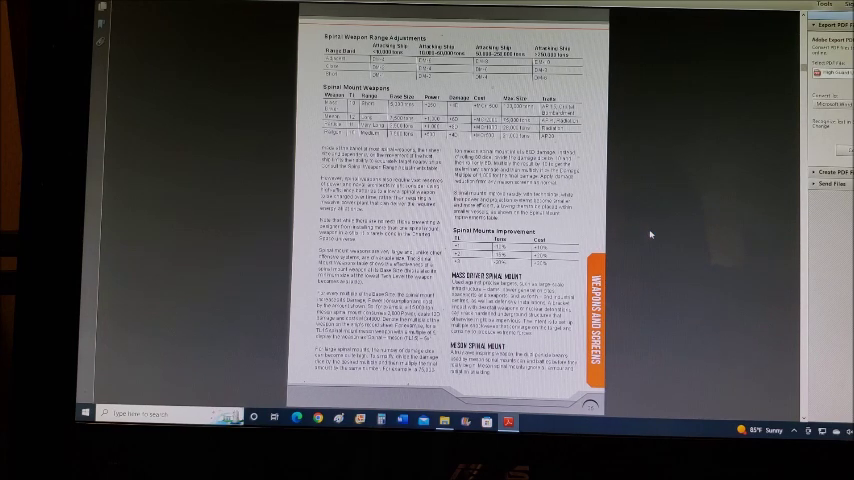
scroll(down, 3)
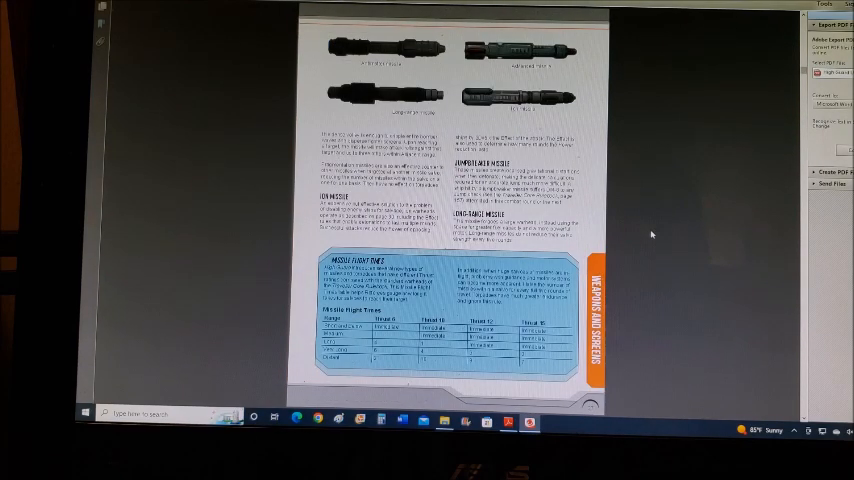
mouse_move(660, 219)
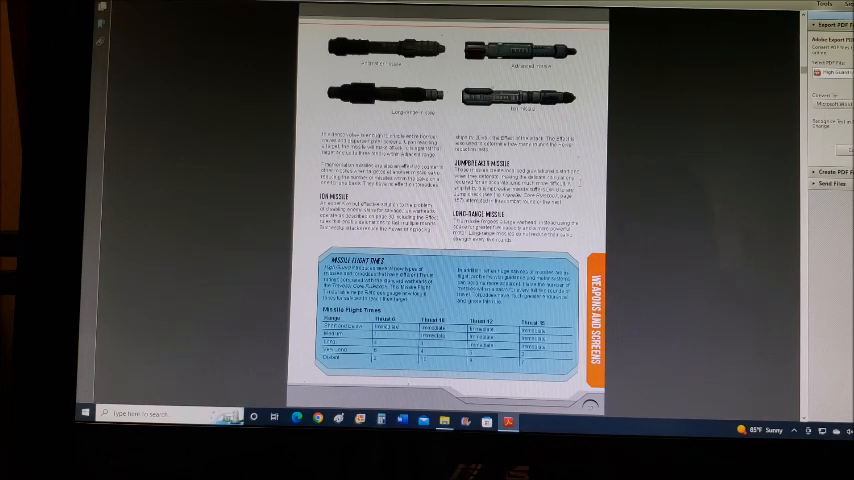
mouse_move(646, 182)
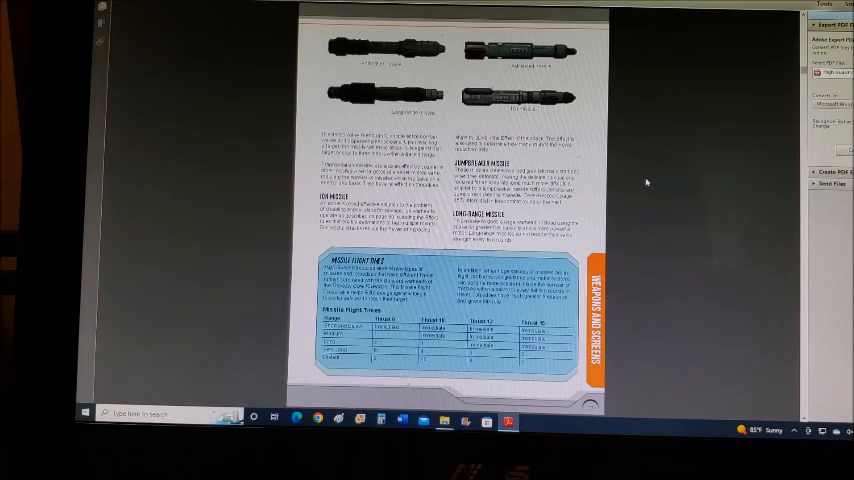
mouse_move(631, 191)
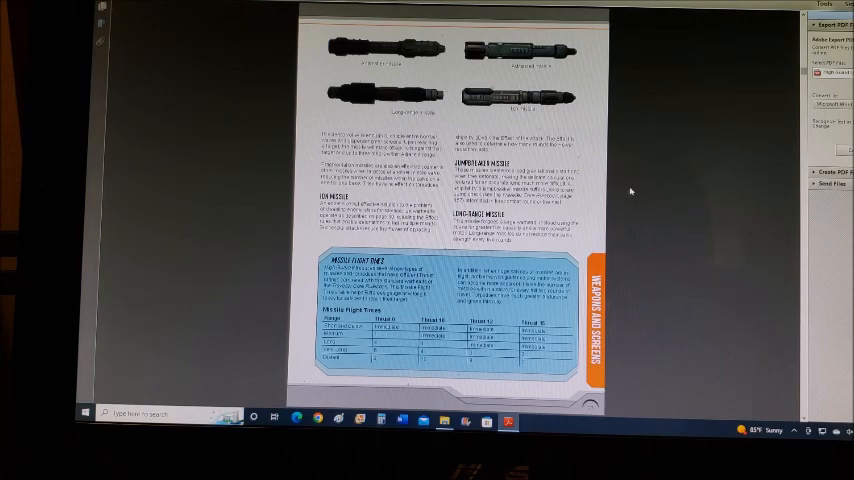
scroll(down, 3)
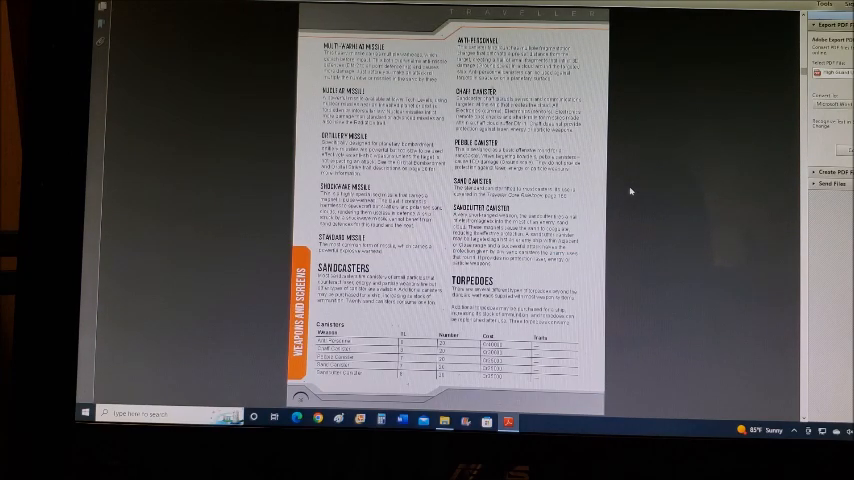
scroll(down, 3)
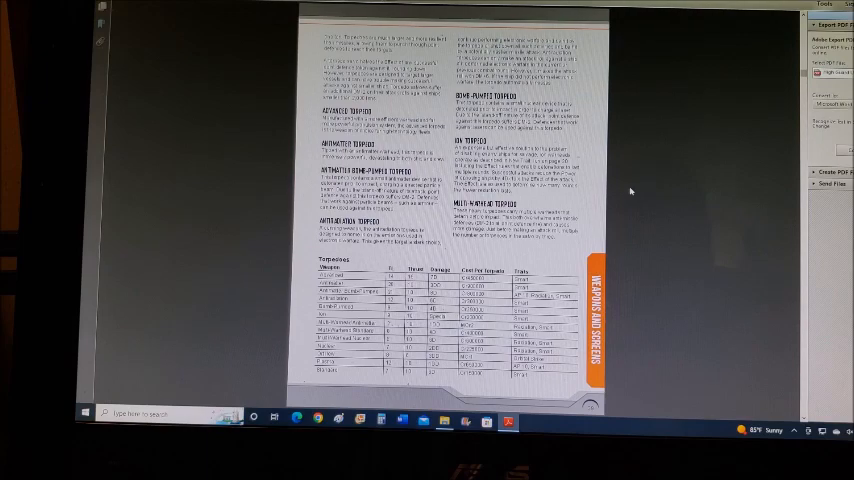
scroll(down, 3)
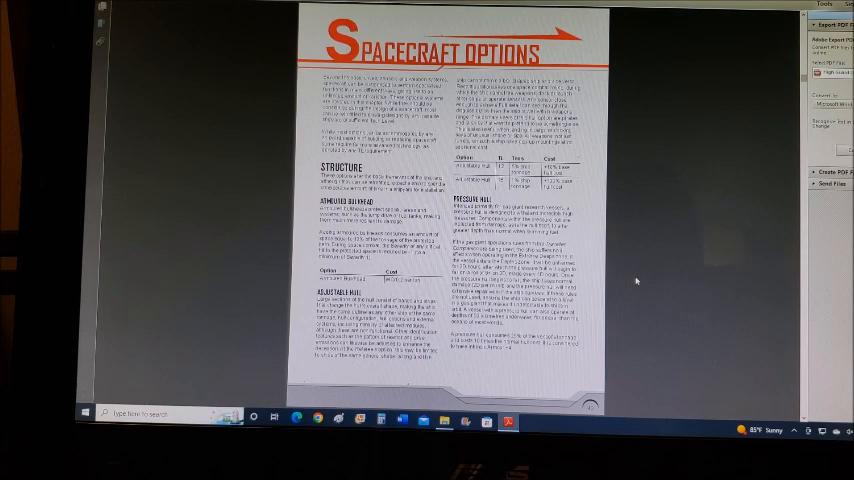
scroll(down, 3)
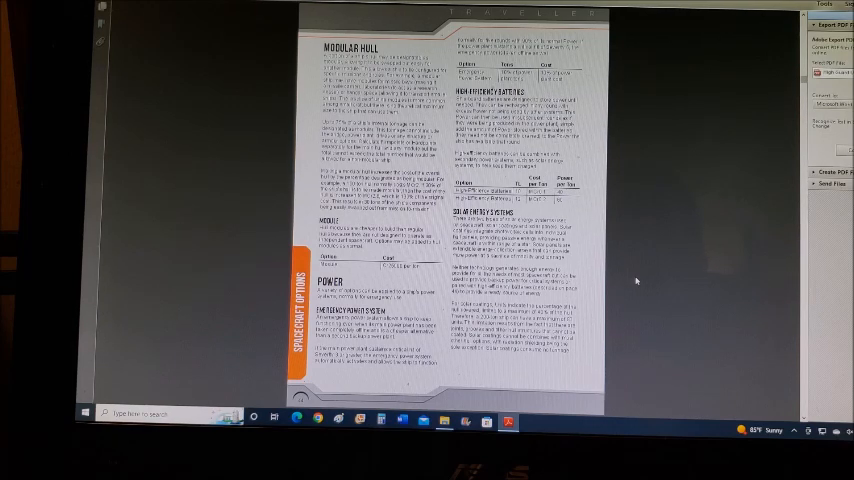
scroll(down, 3)
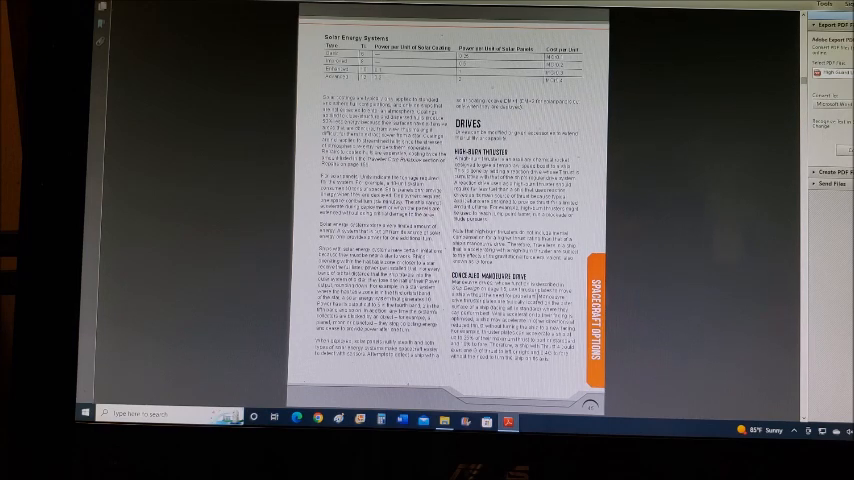
mouse_move(652, 250)
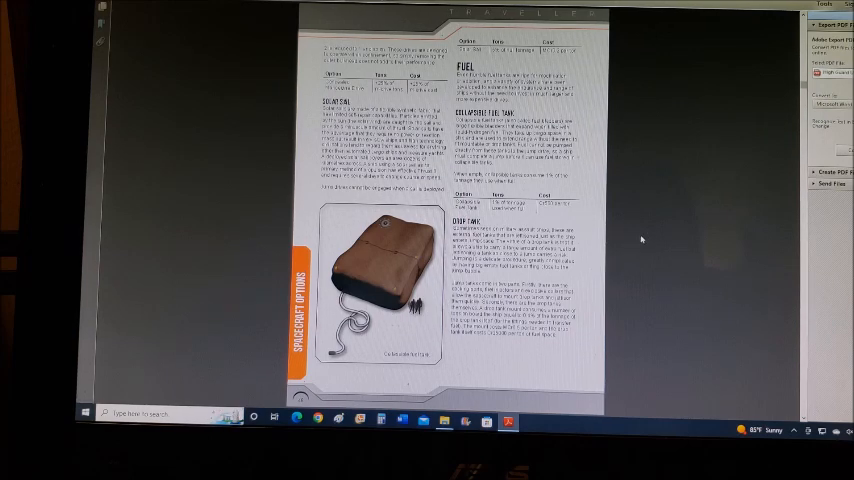
scroll(down, 3)
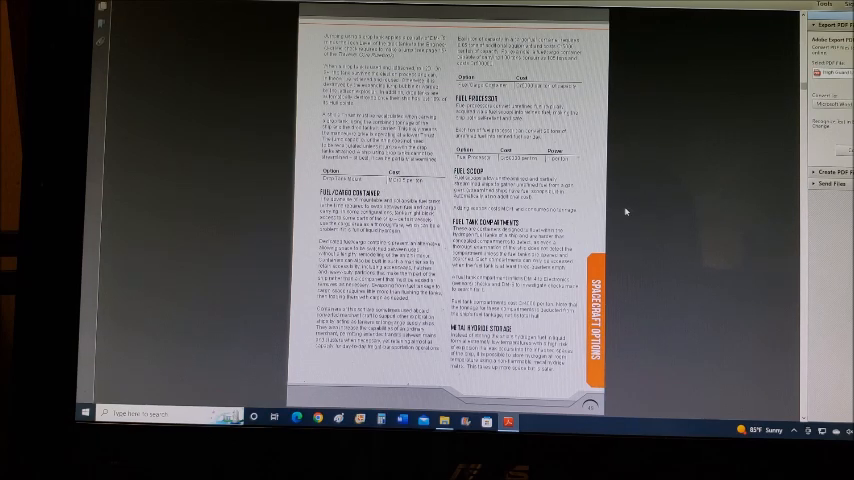
scroll(down, 3)
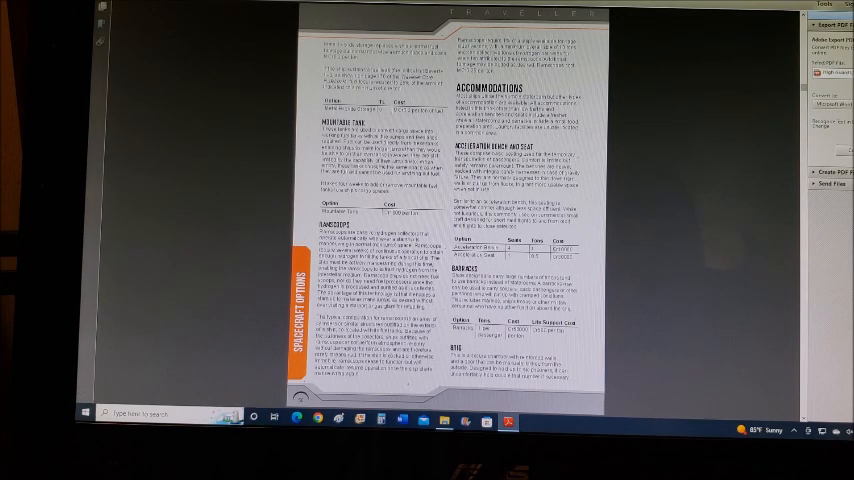
scroll(down, 3)
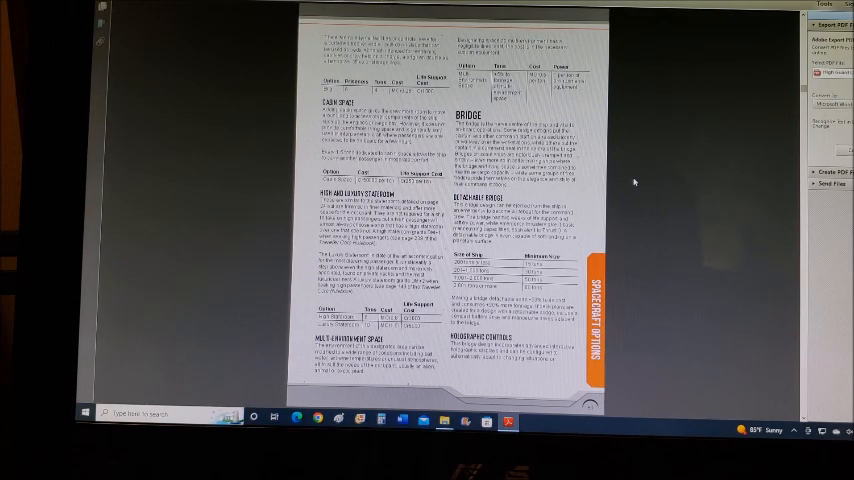
scroll(down, 3)
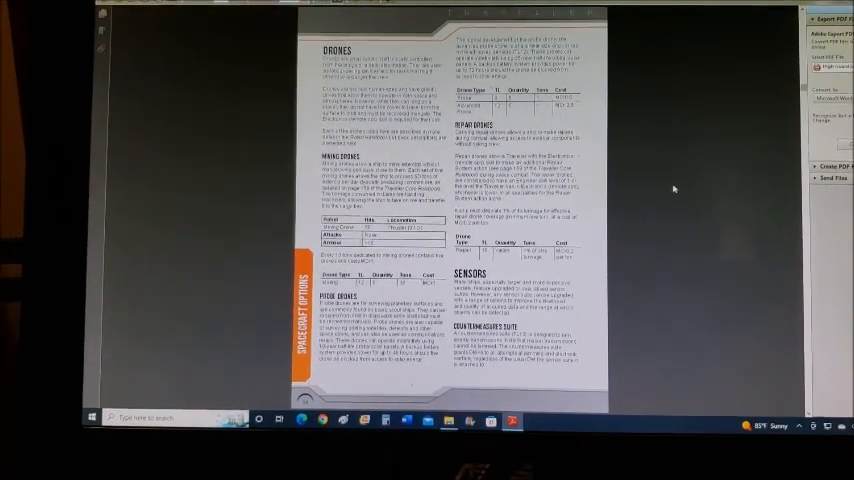
scroll(down, 3)
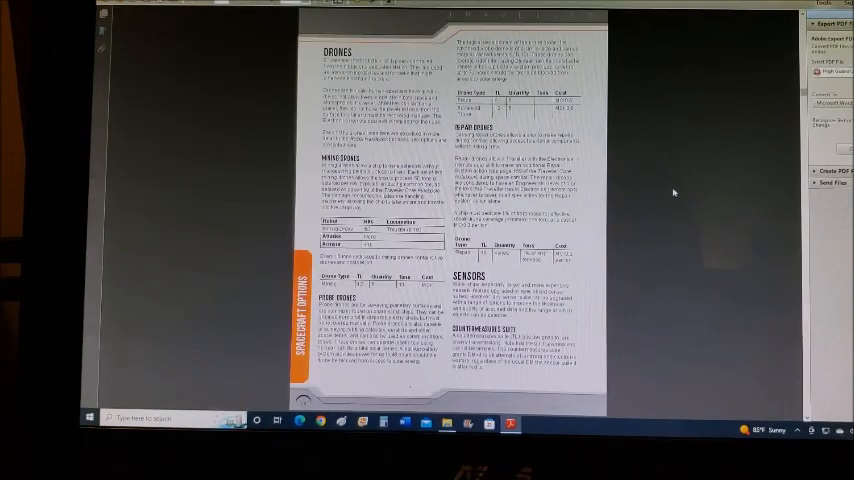
scroll(down, 3)
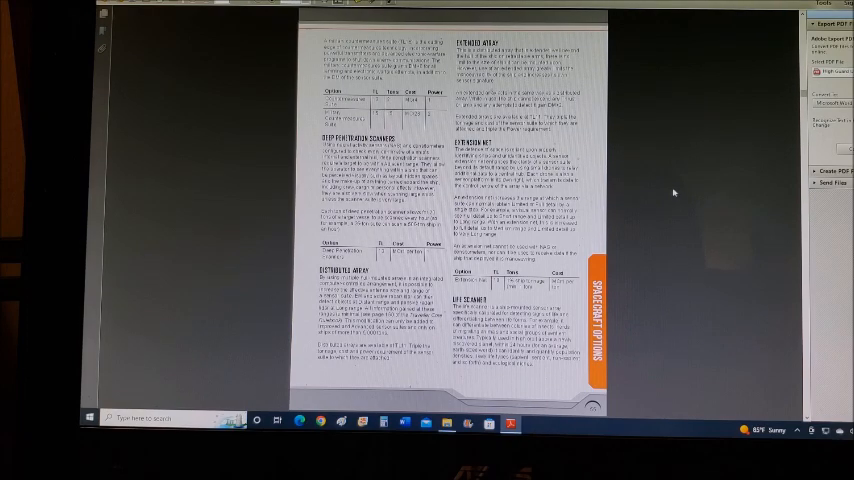
scroll(down, 3)
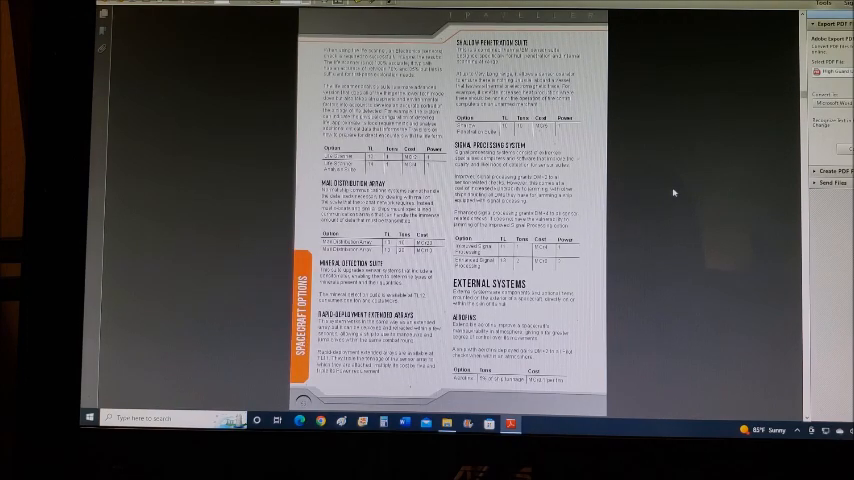
scroll(up, 3)
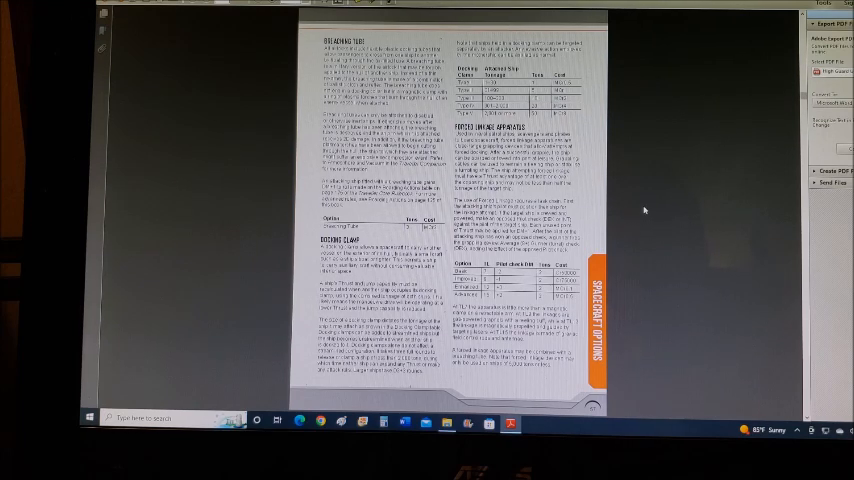
scroll(down, 3)
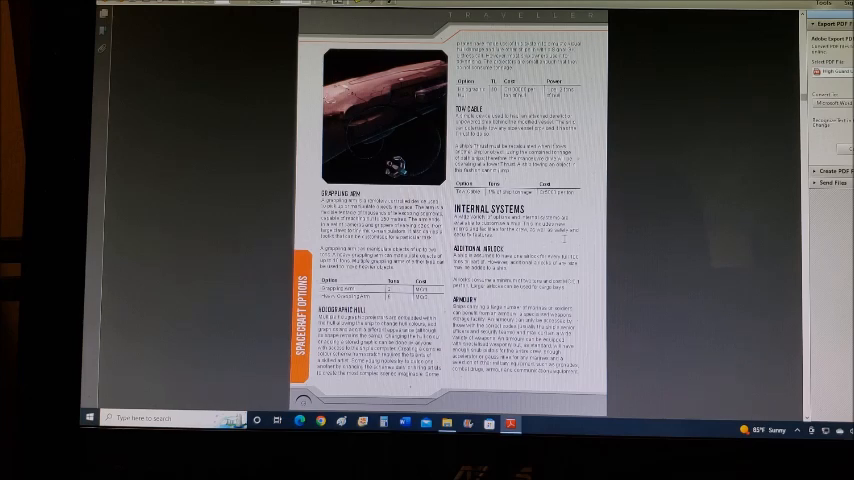
mouse_move(645, 275)
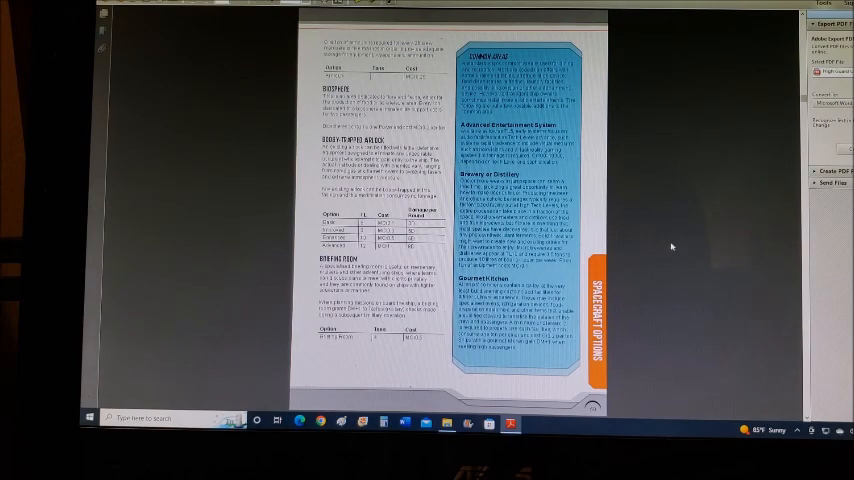
scroll(down, 3)
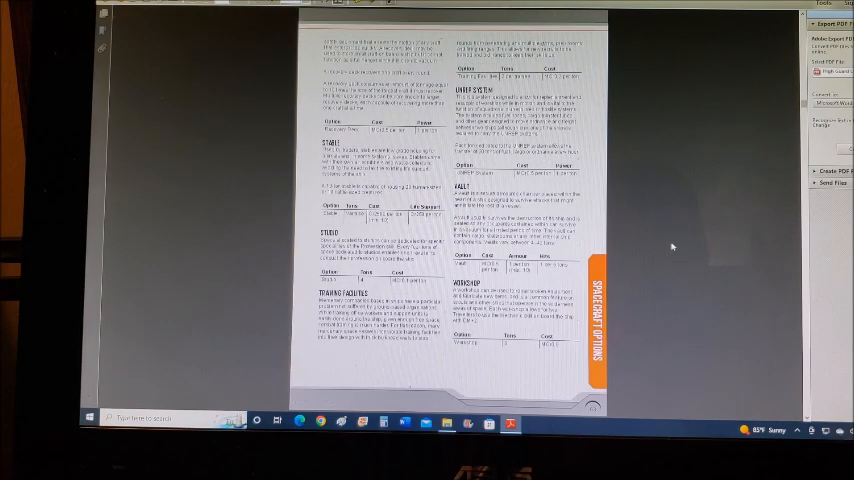
scroll(up, 3)
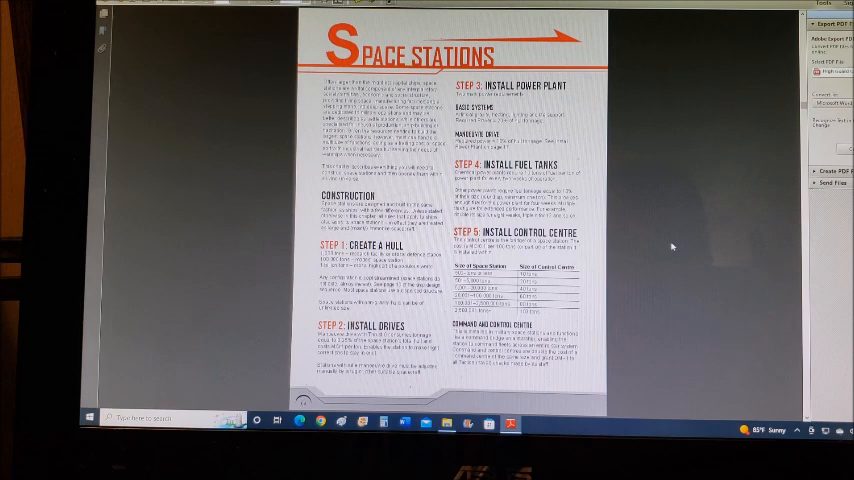
scroll(down, 3)
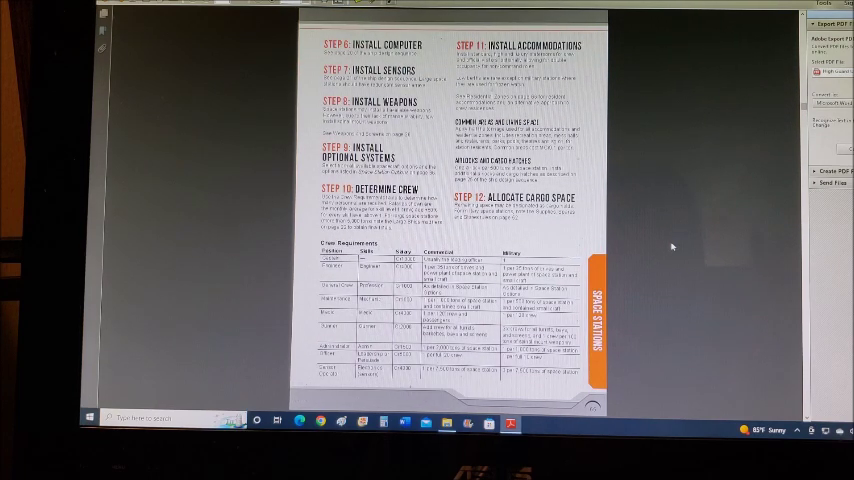
scroll(down, 3)
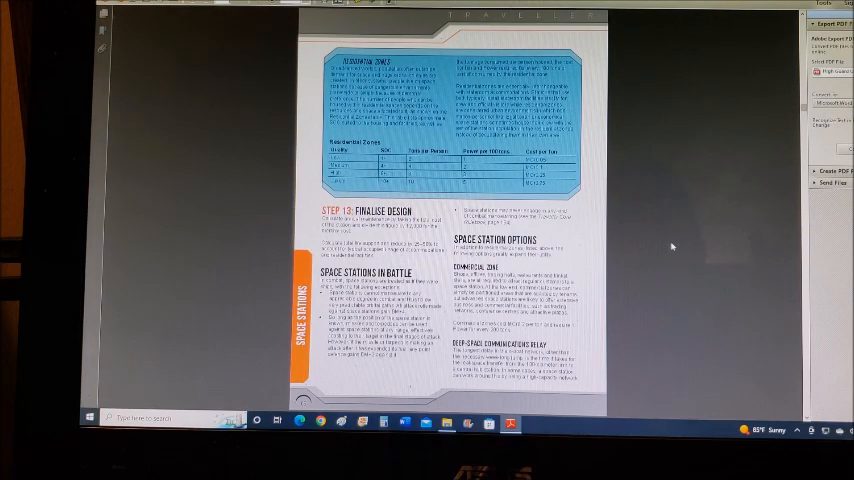
scroll(up, 3)
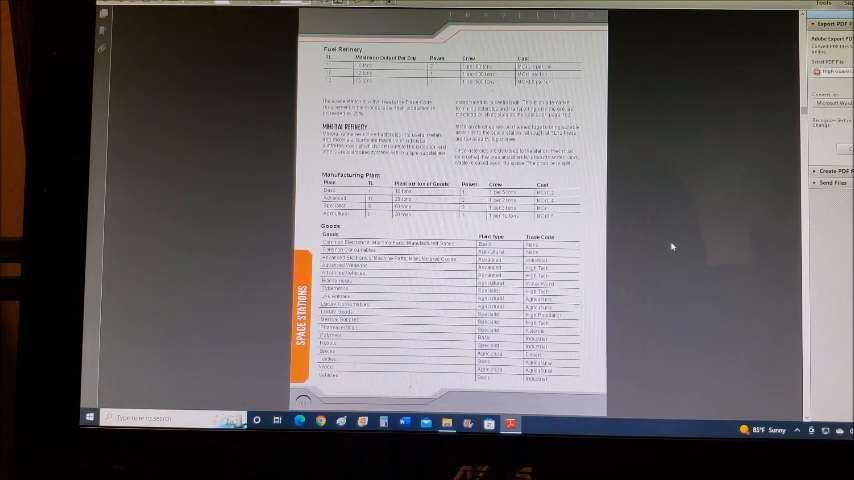
scroll(down, 3)
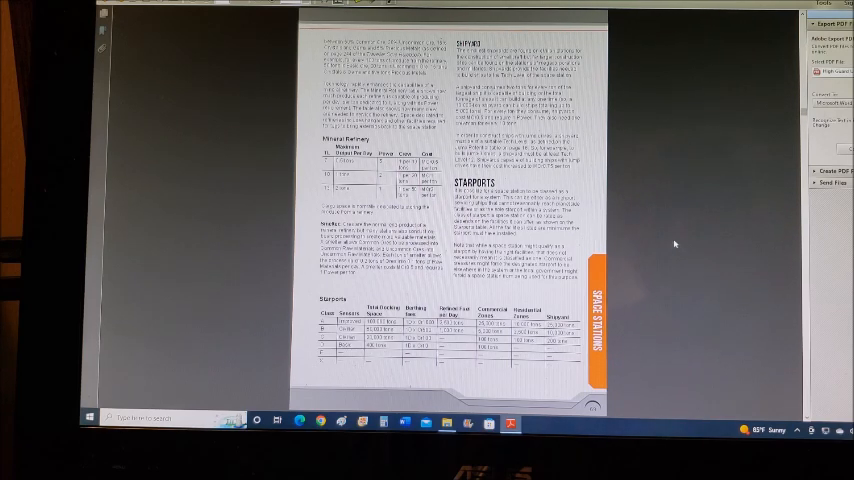
scroll(down, 3)
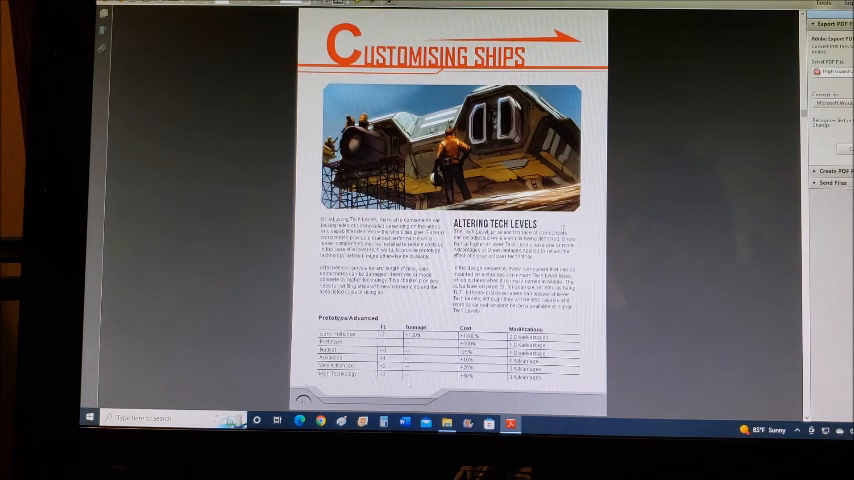
scroll(down, 3)
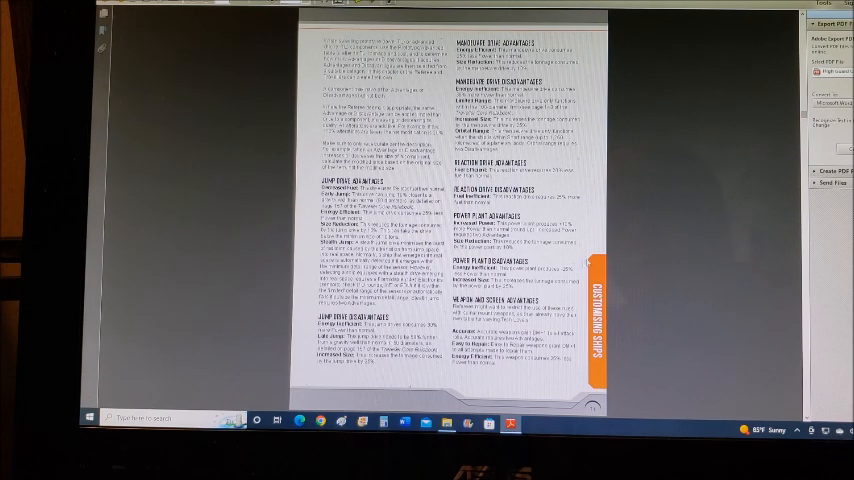
scroll(down, 3)
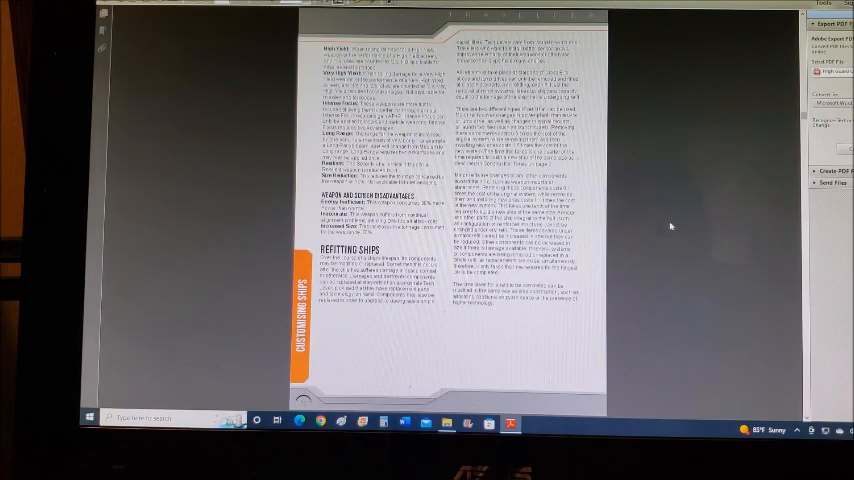
scroll(down, 3)
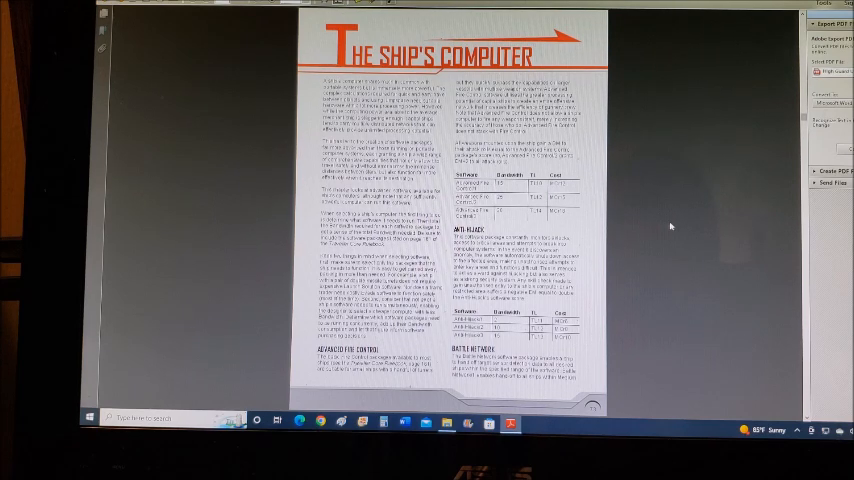
scroll(down, 3)
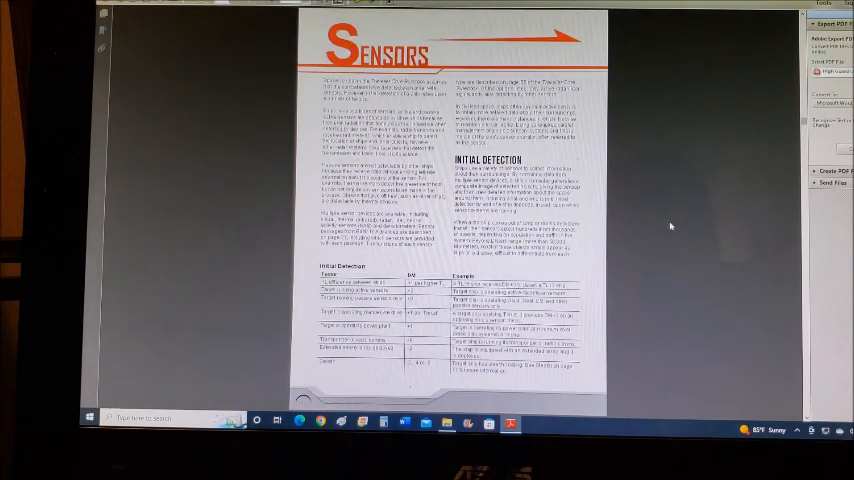
scroll(down, 3)
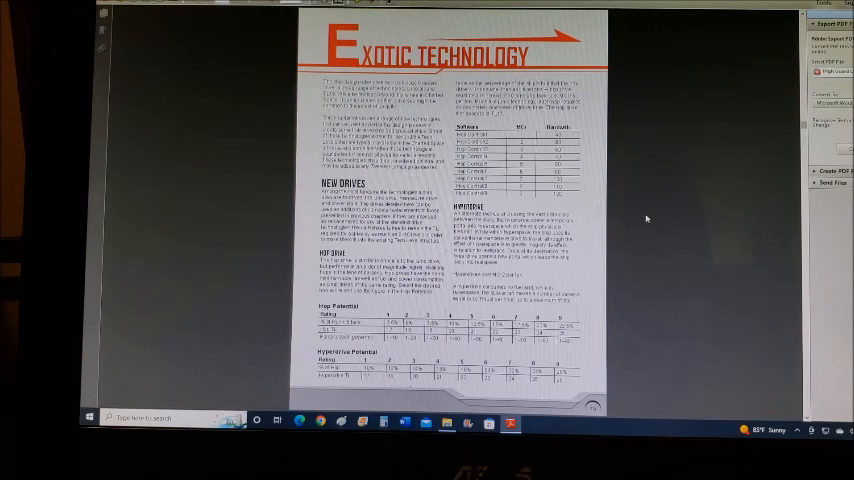
scroll(down, 3)
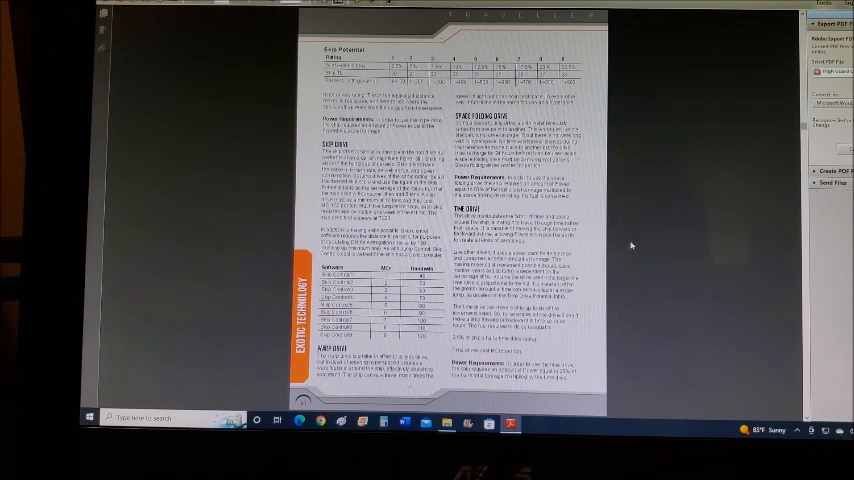
scroll(down, 3)
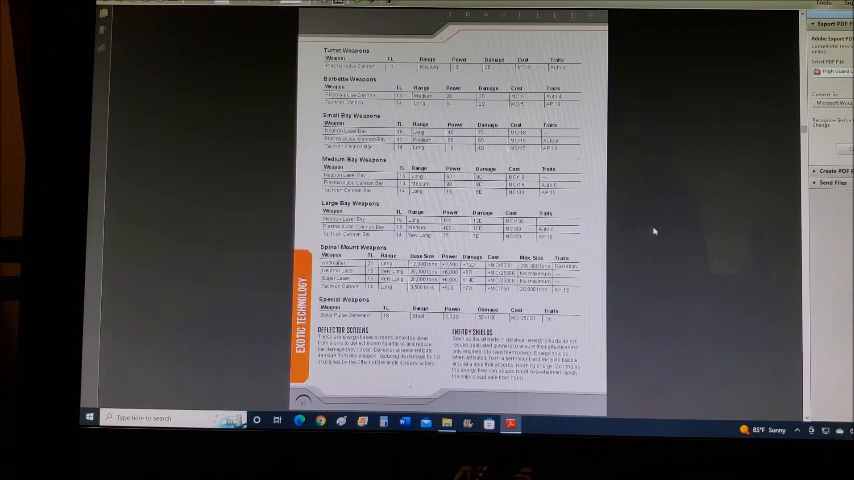
scroll(down, 3)
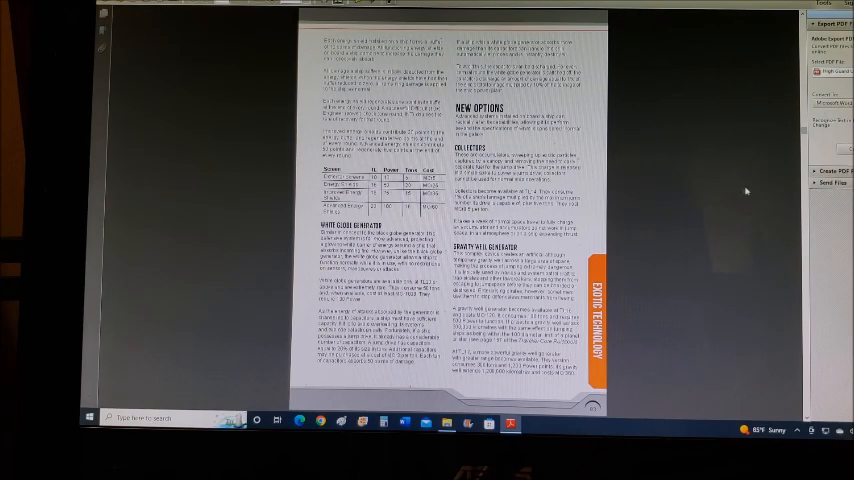
mouse_move(703, 221)
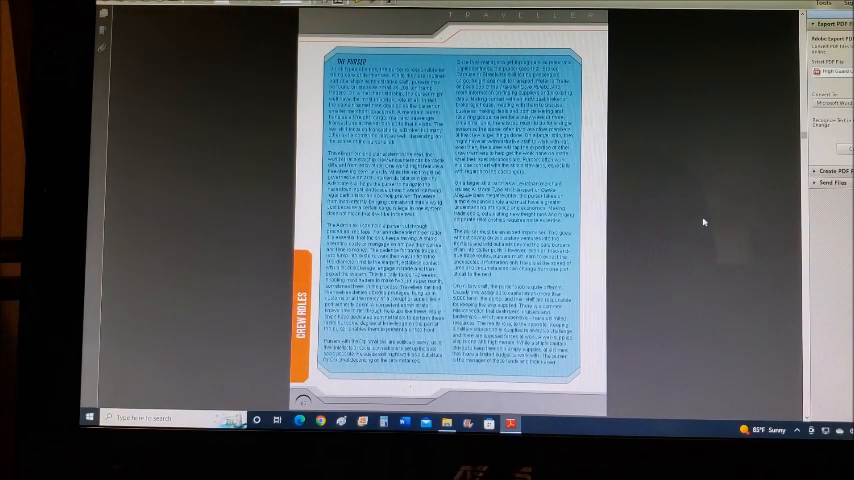
scroll(down, 3)
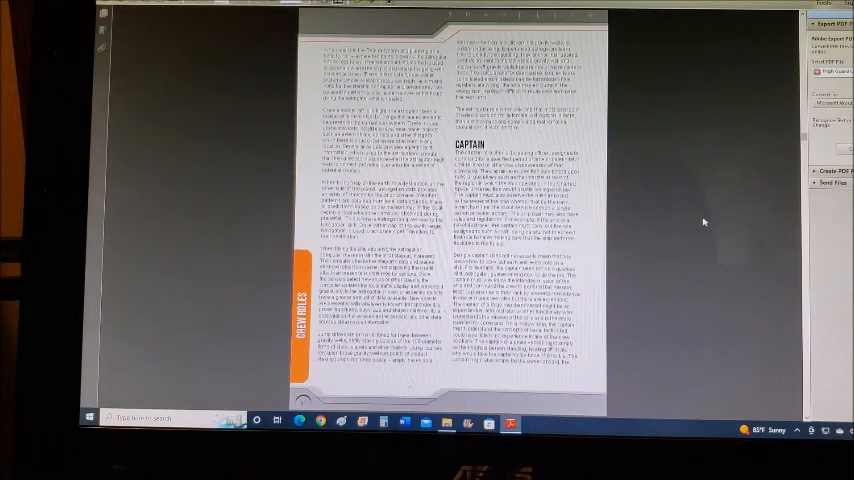
scroll(down, 3)
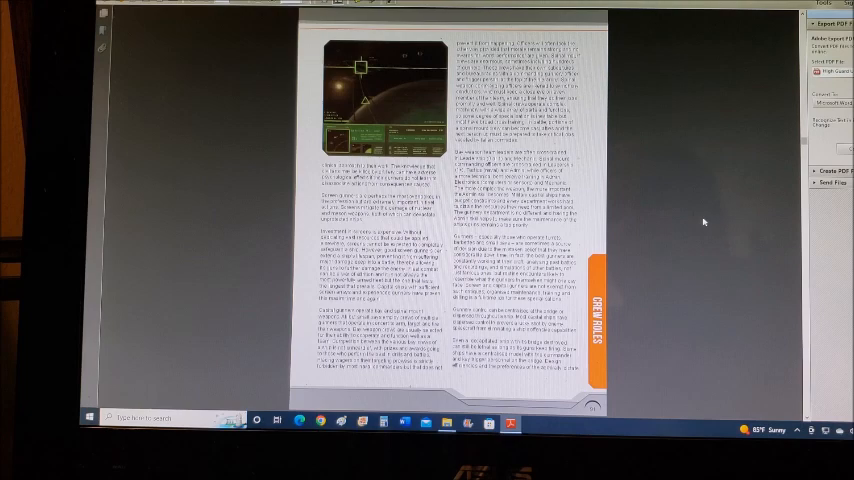
scroll(down, 3)
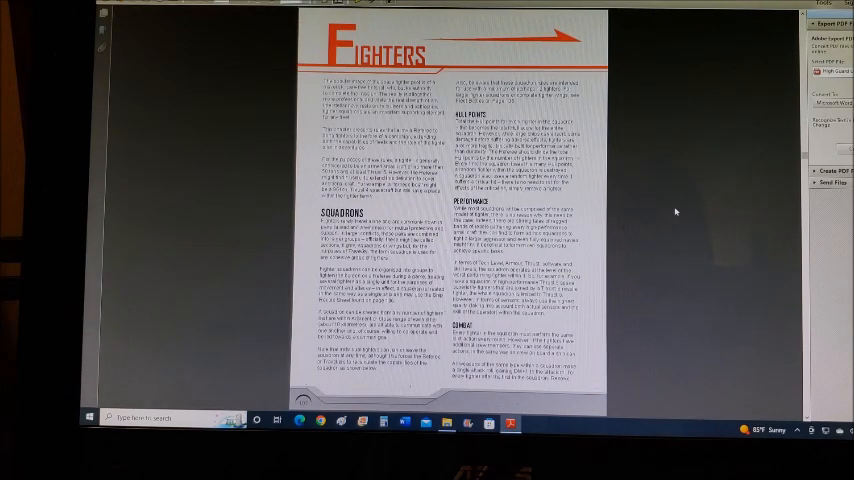
scroll(down, 3)
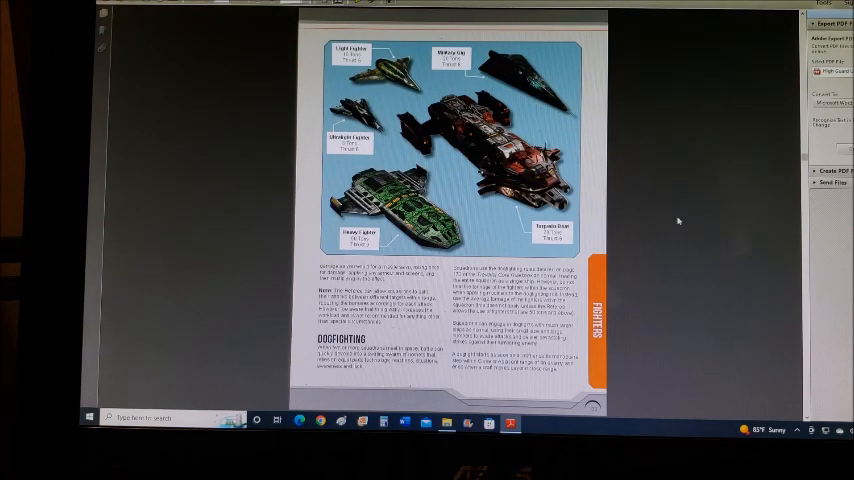
scroll(down, 3)
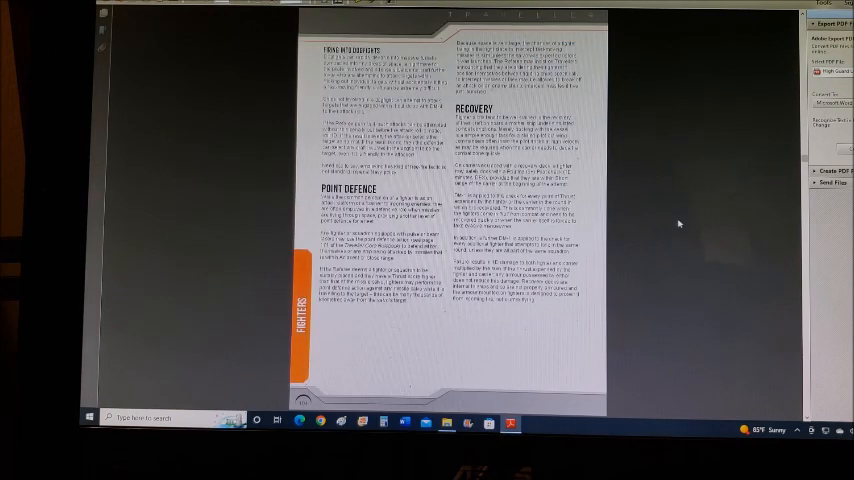
scroll(down, 3)
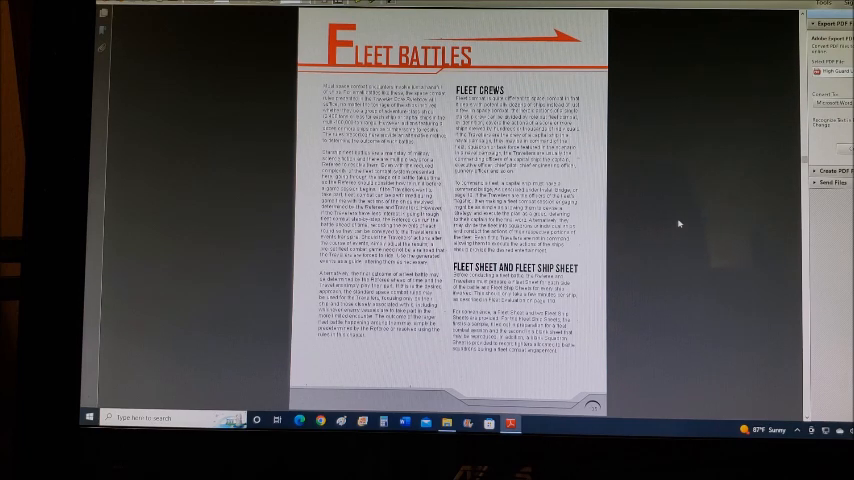
scroll(down, 3)
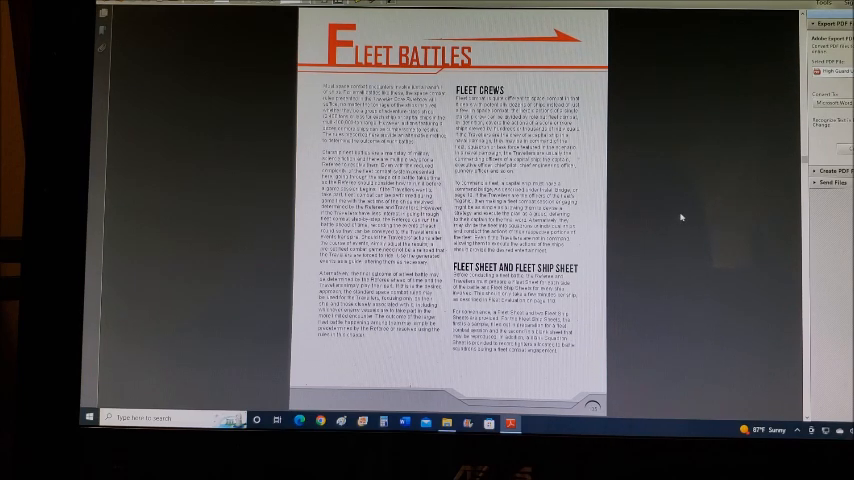
scroll(down, 3)
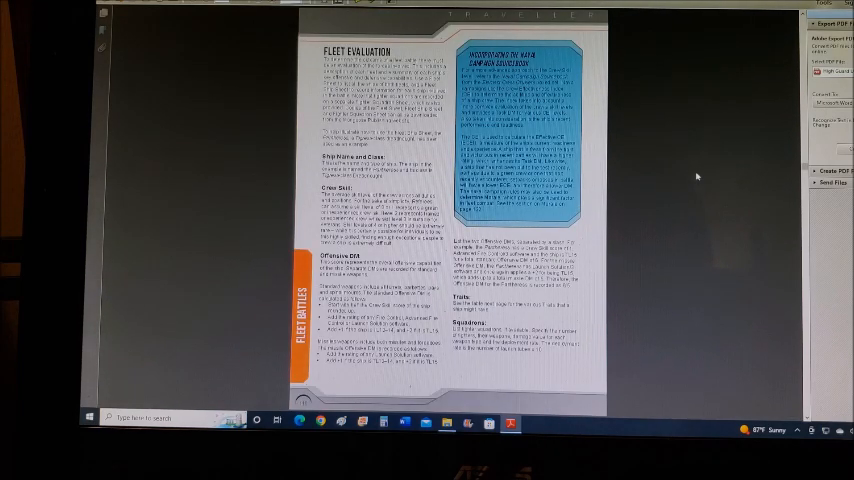
scroll(down, 3)
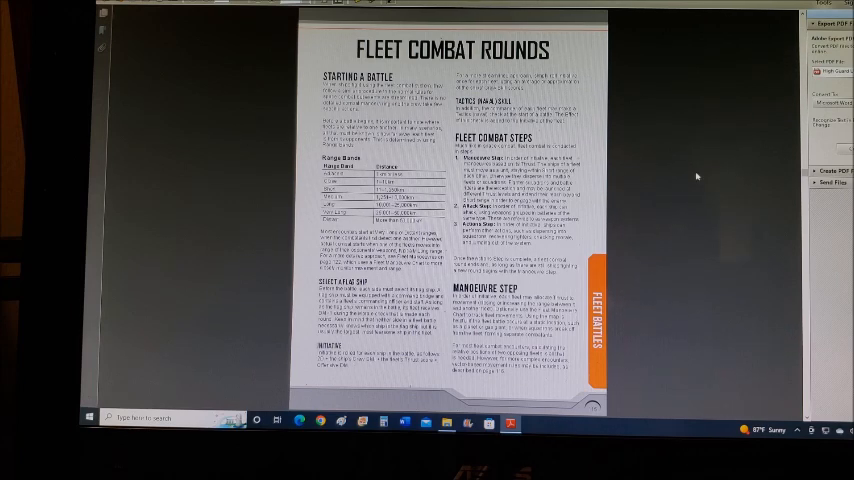
scroll(down, 3)
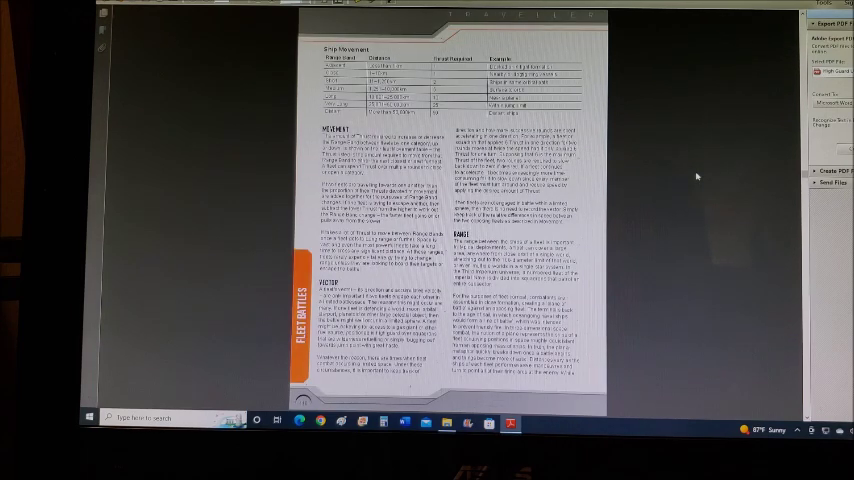
scroll(down, 3)
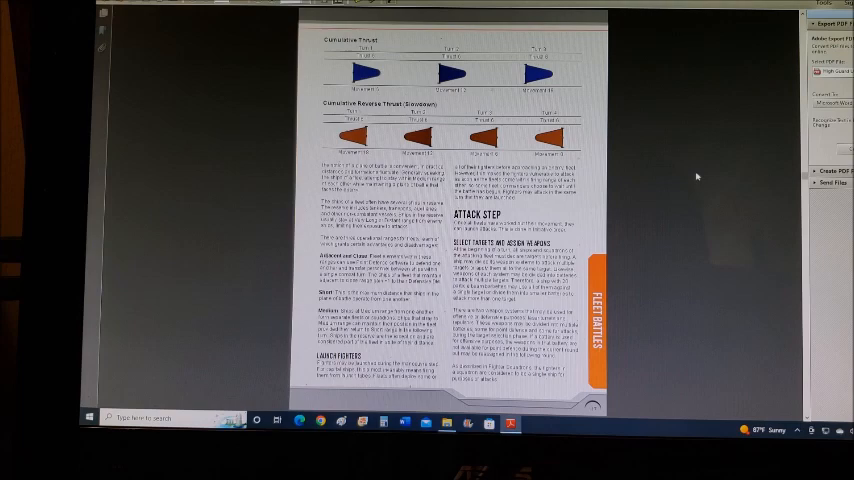
scroll(down, 3)
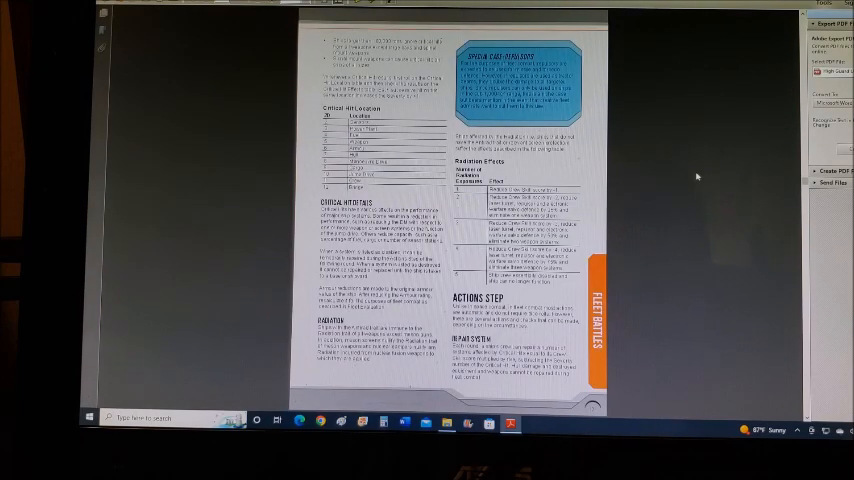
scroll(down, 3)
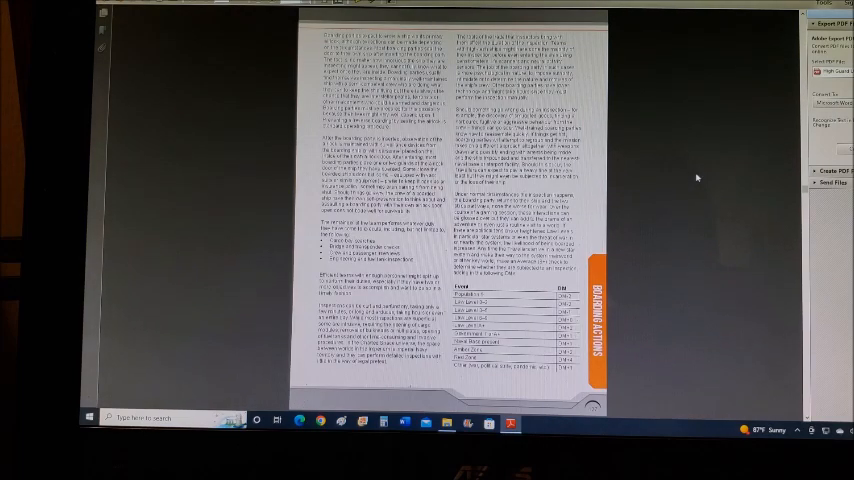
scroll(down, 3)
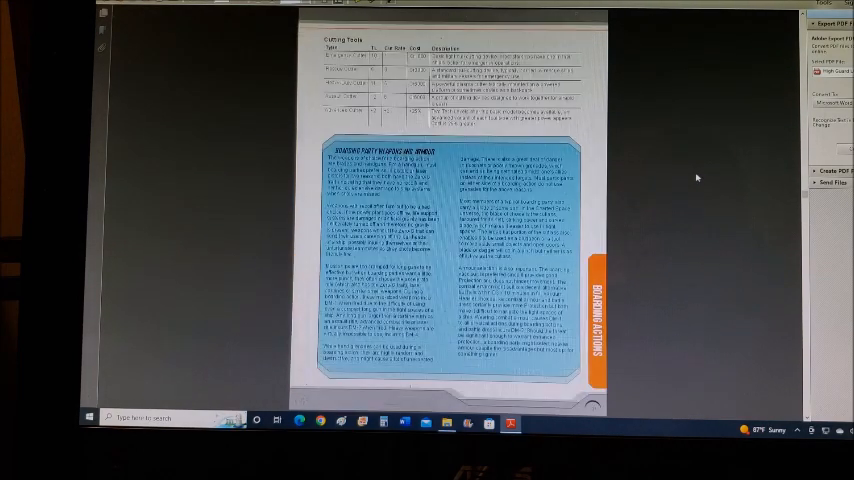
scroll(down, 3)
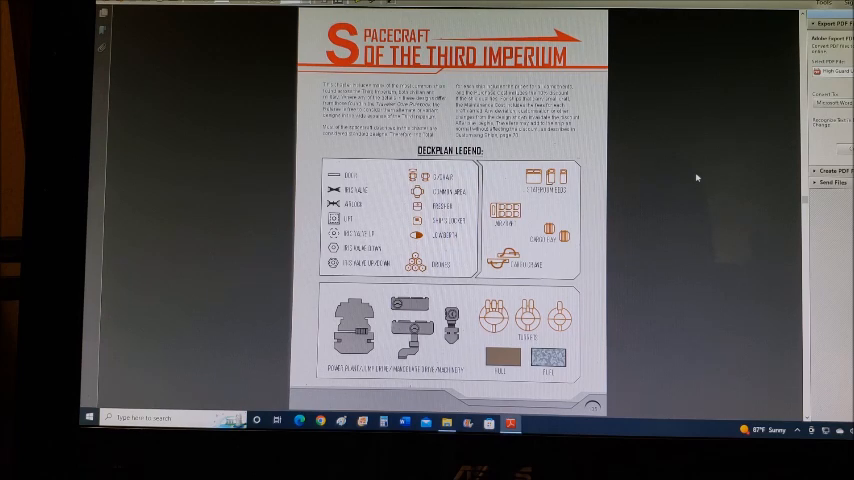
scroll(down, 3)
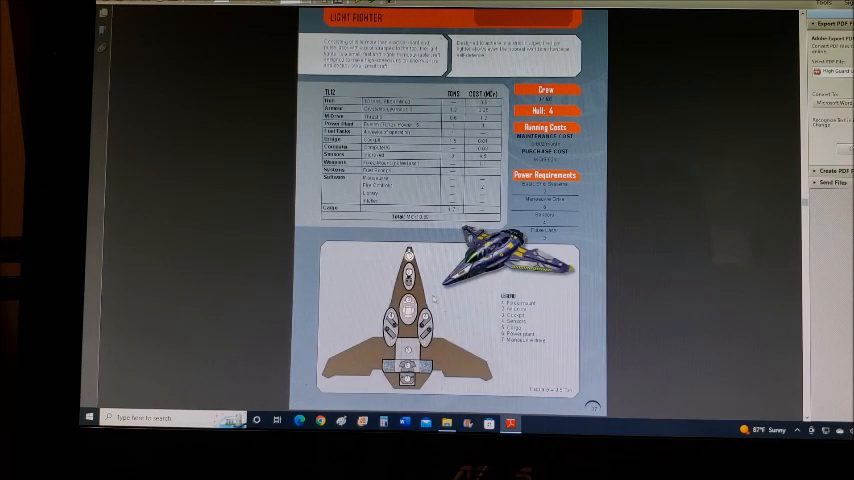
mouse_move(672, 247)
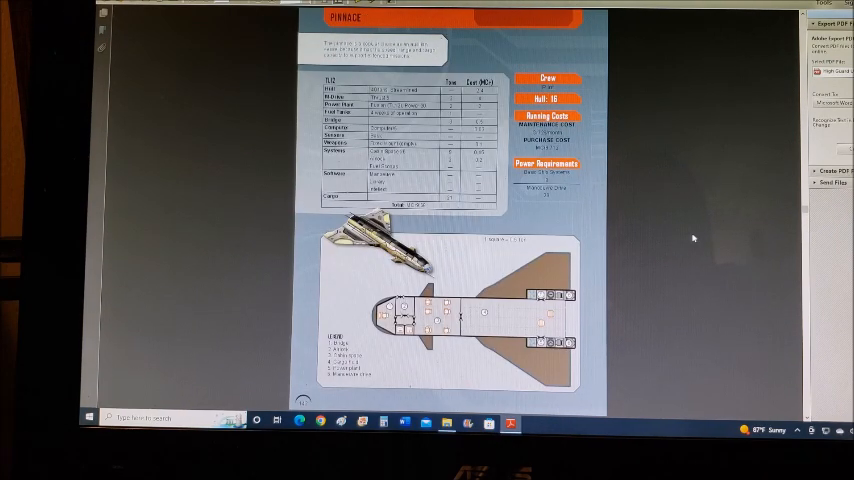
scroll(down, 3)
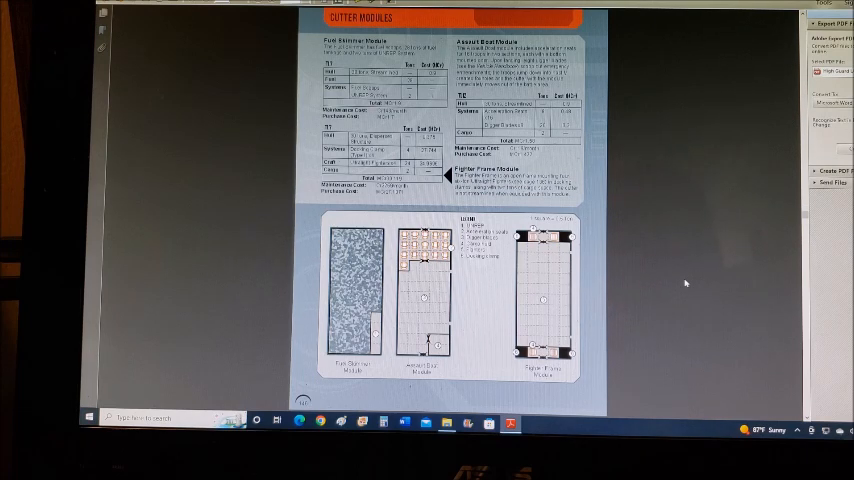
scroll(down, 3)
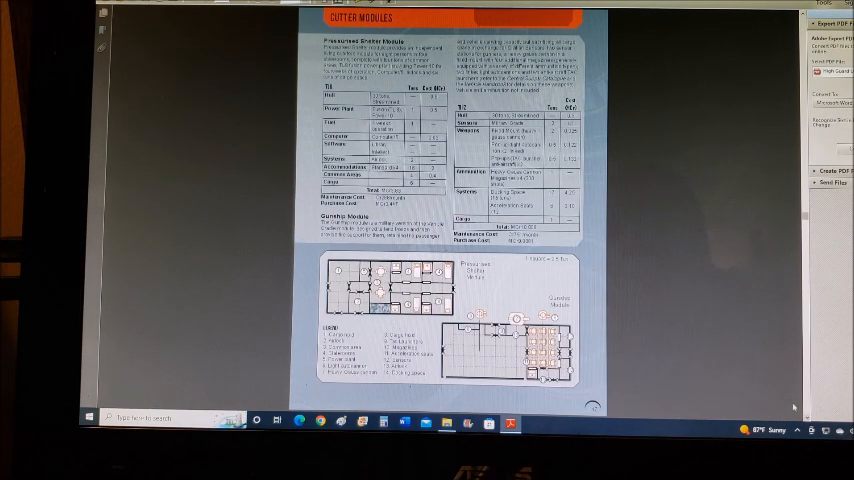
mouse_move(725, 335)
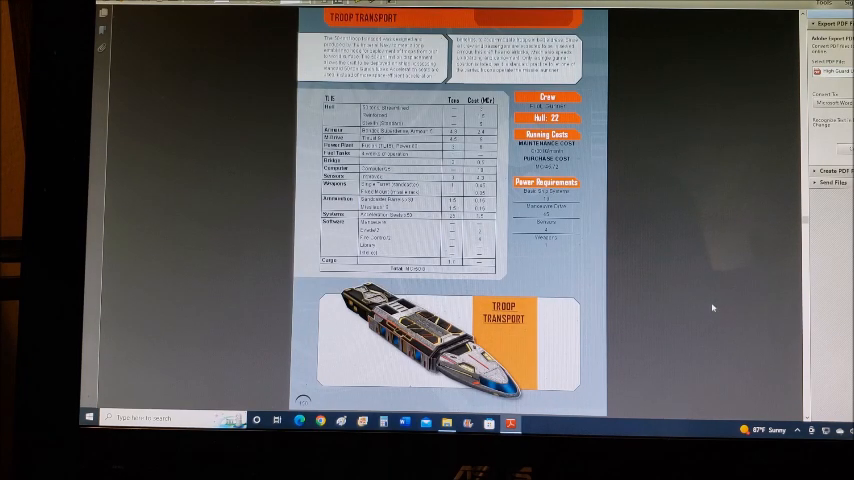
mouse_move(710, 318)
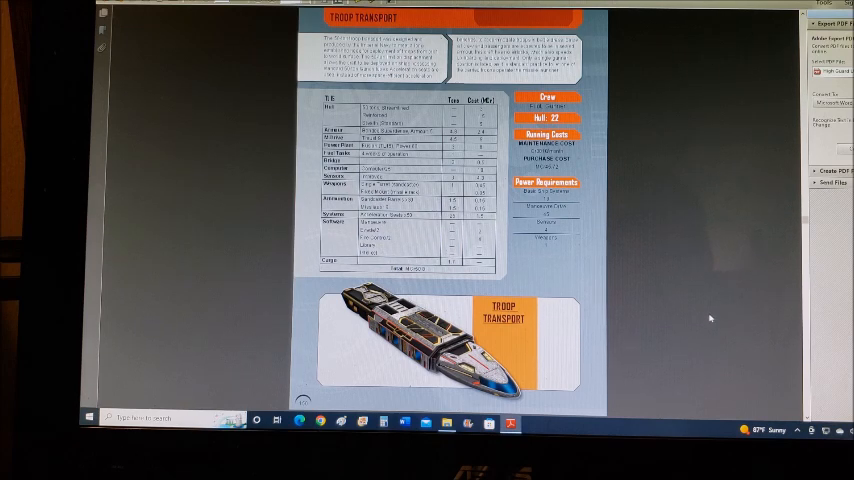
scroll(down, 3)
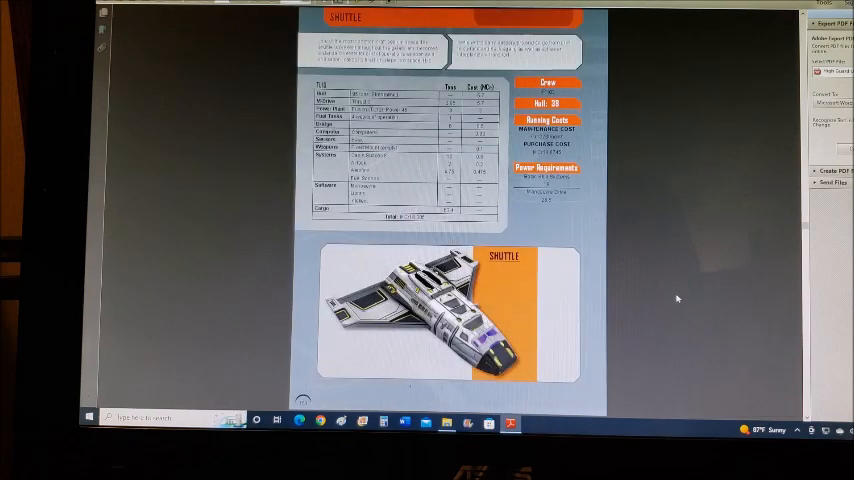
mouse_move(259, 202)
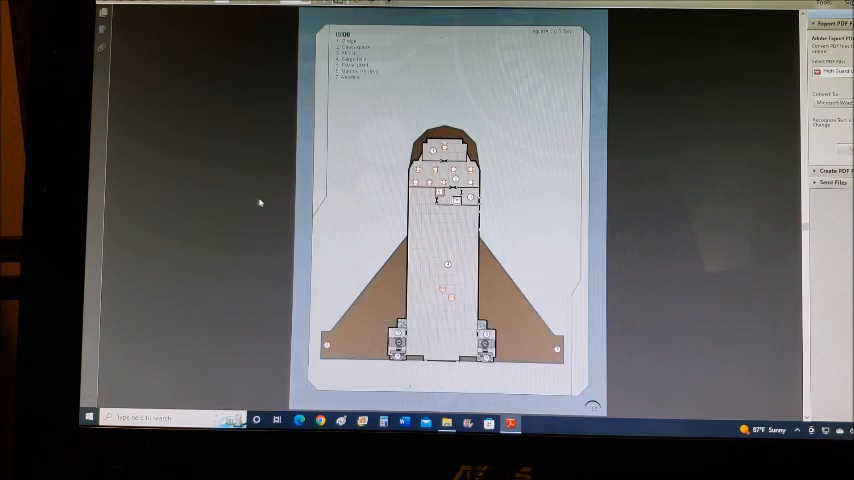
scroll(down, 3)
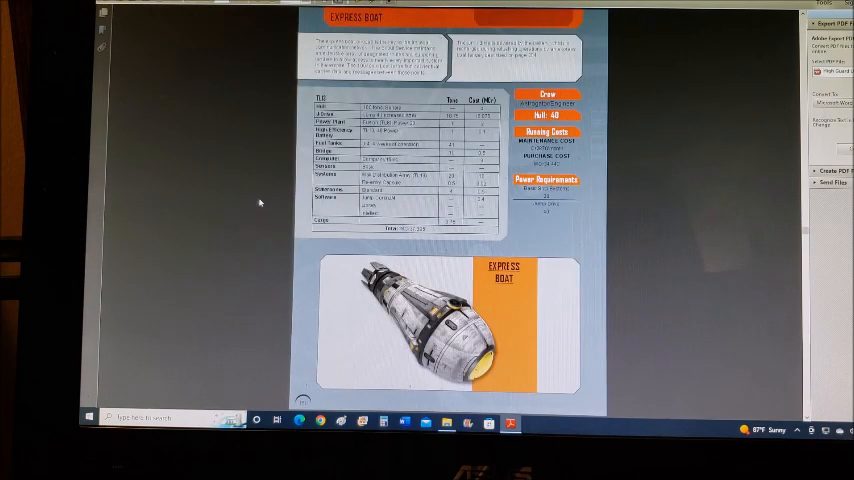
mouse_move(248, 184)
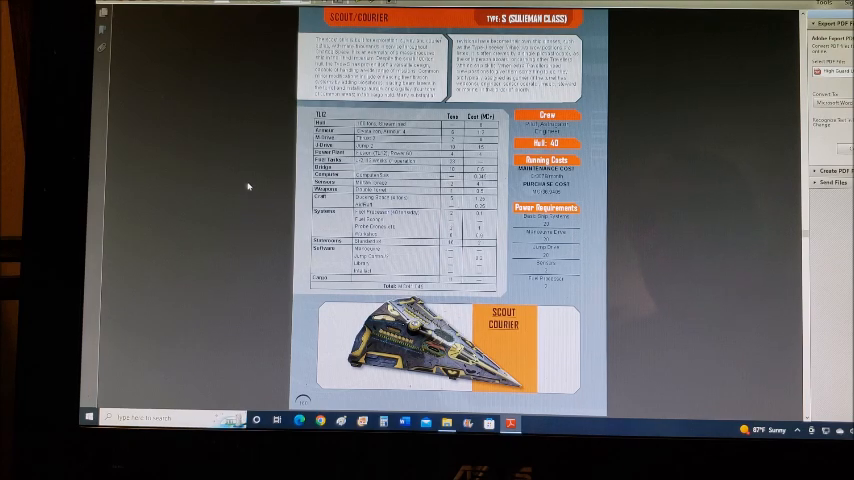
scroll(down, 3)
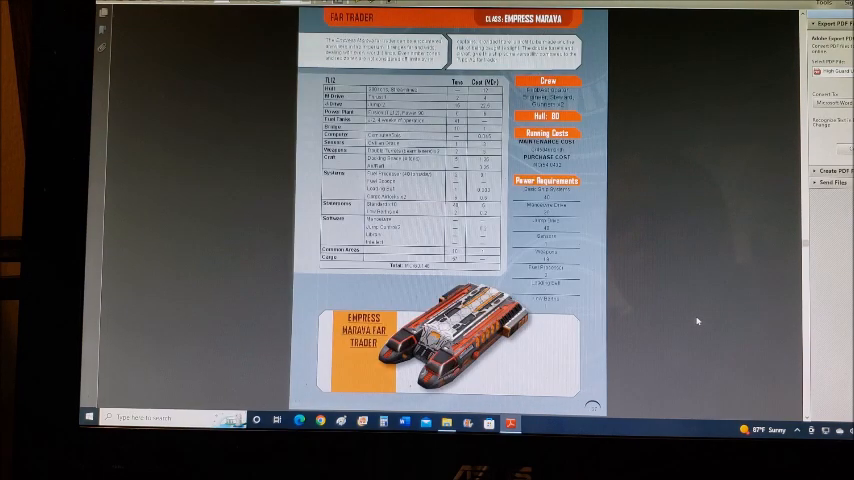
scroll(down, 3)
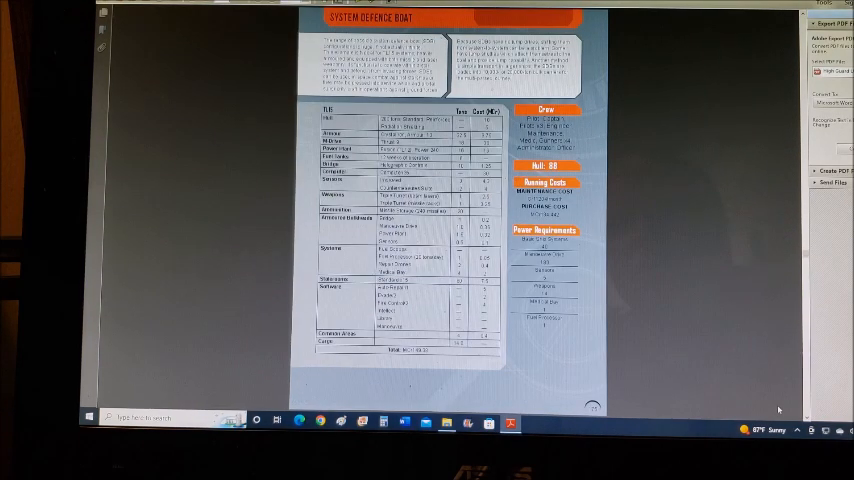
scroll(down, 3)
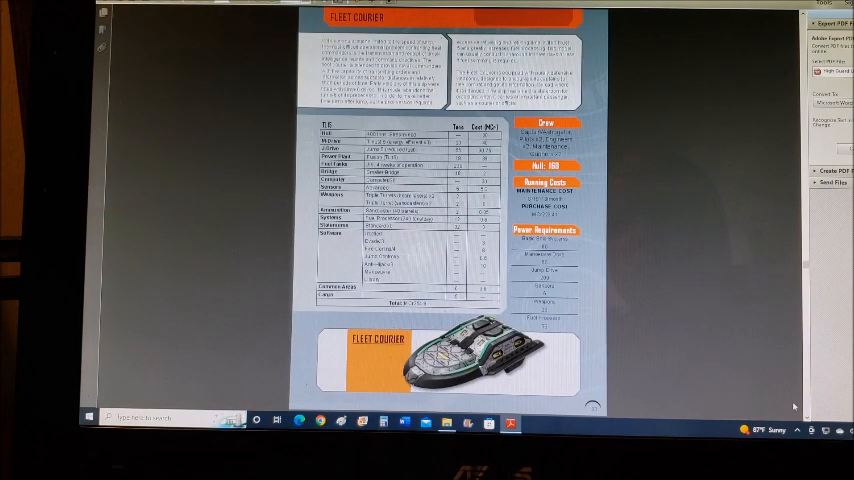
scroll(down, 3)
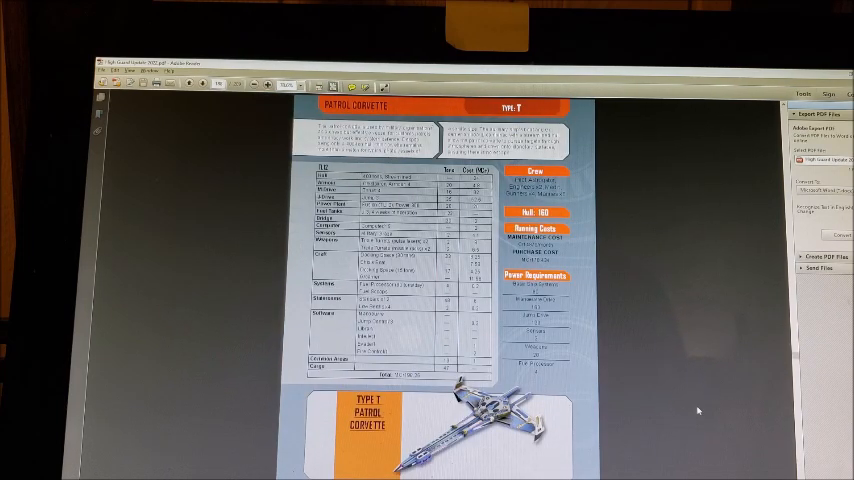
scroll(down, 3)
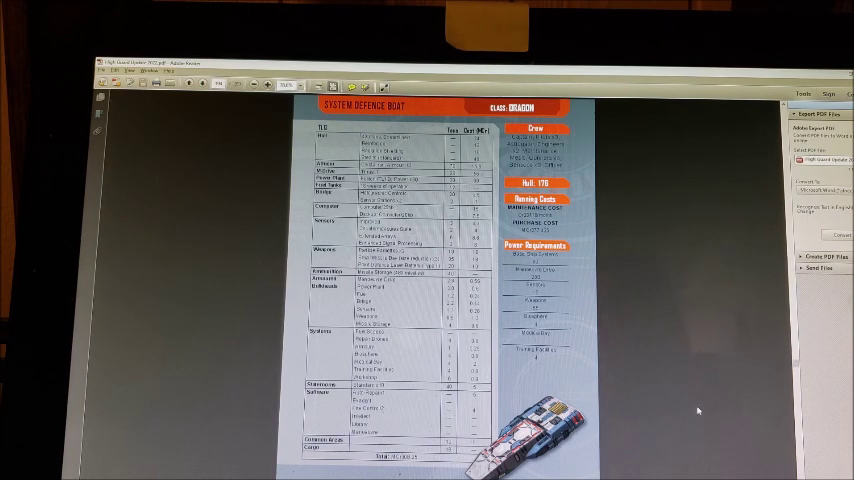
scroll(down, 3)
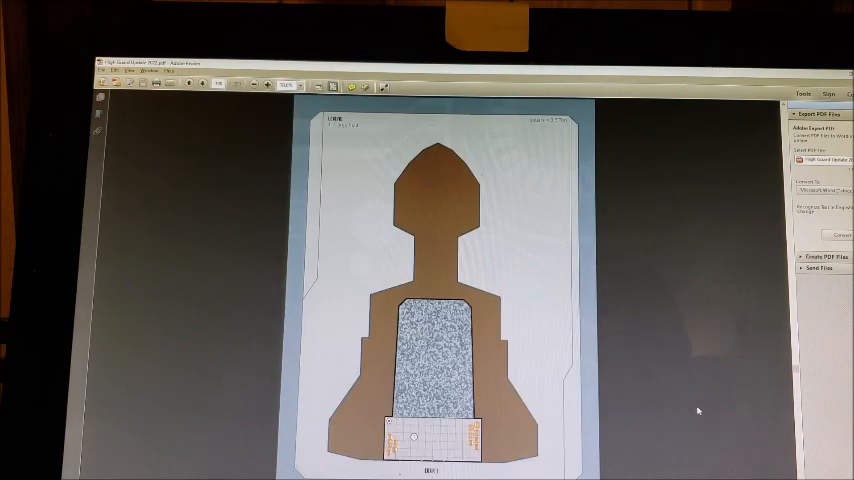
scroll(down, 3)
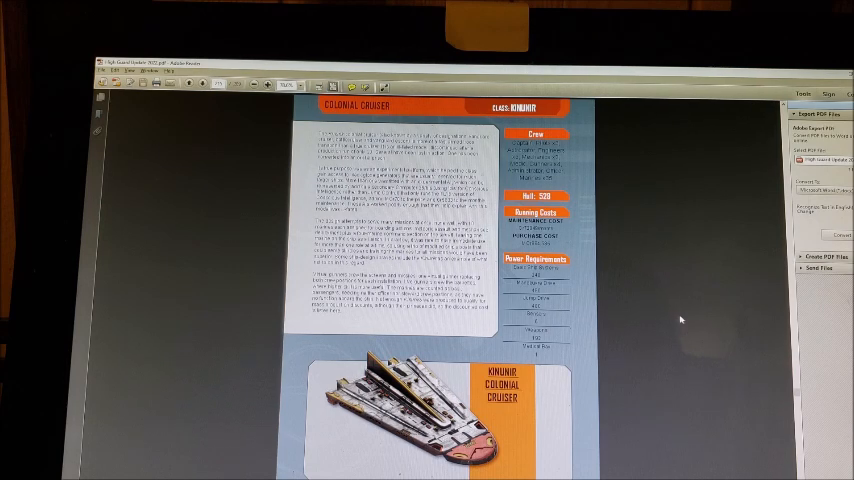
scroll(down, 3)
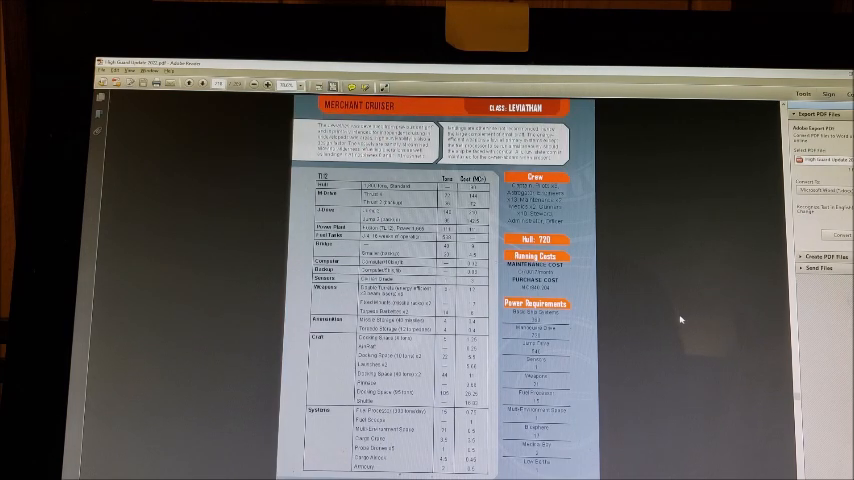
scroll(down, 3)
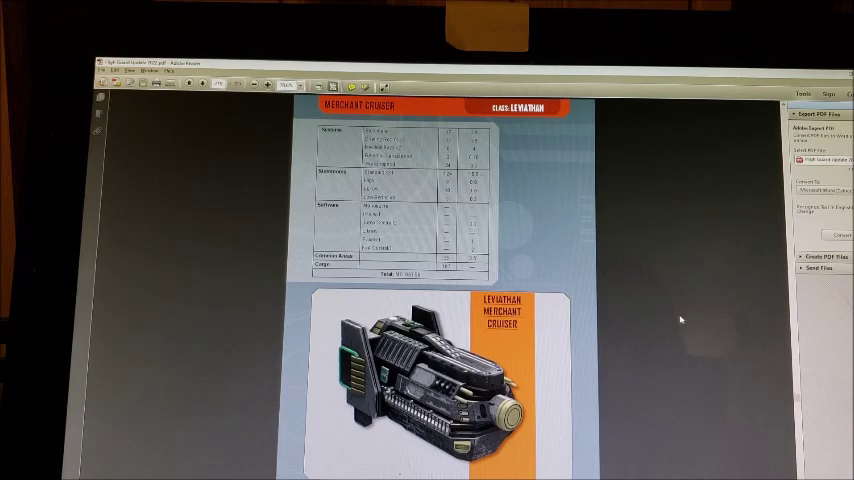
scroll(down, 3)
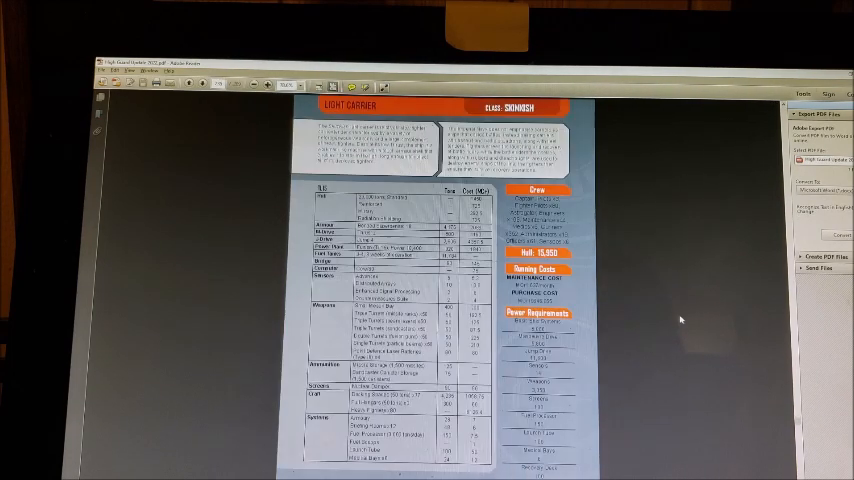
scroll(down, 3)
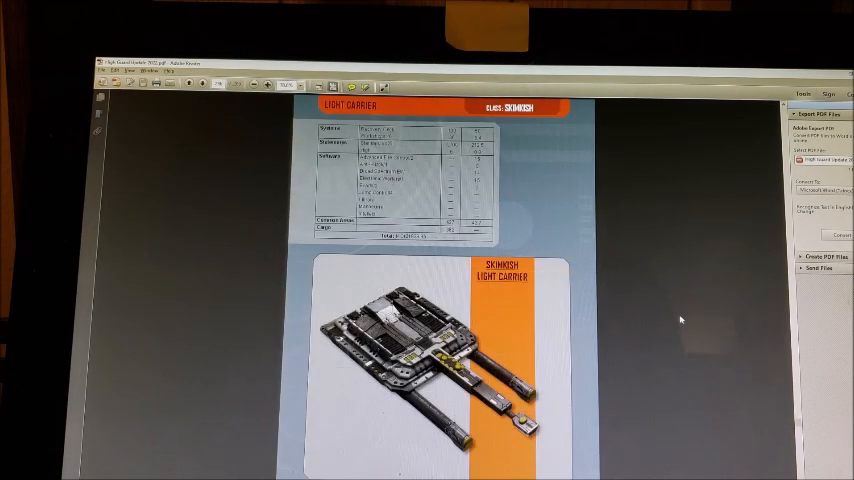
scroll(down, 3)
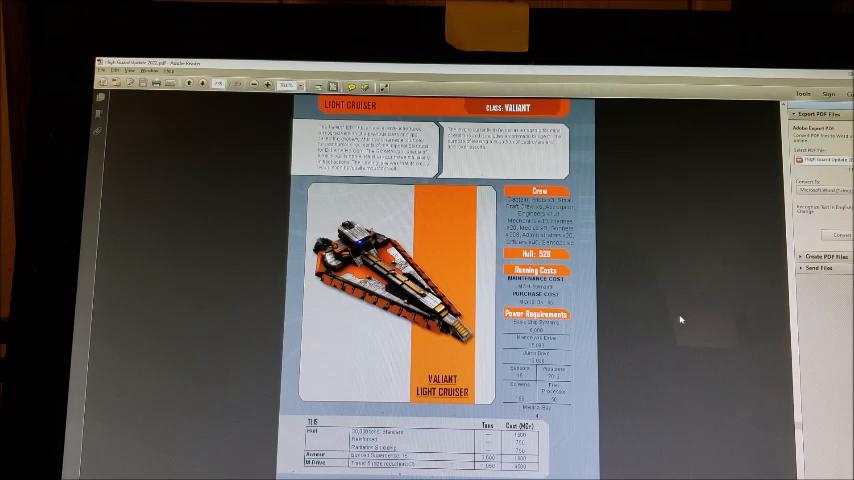
scroll(down, 3)
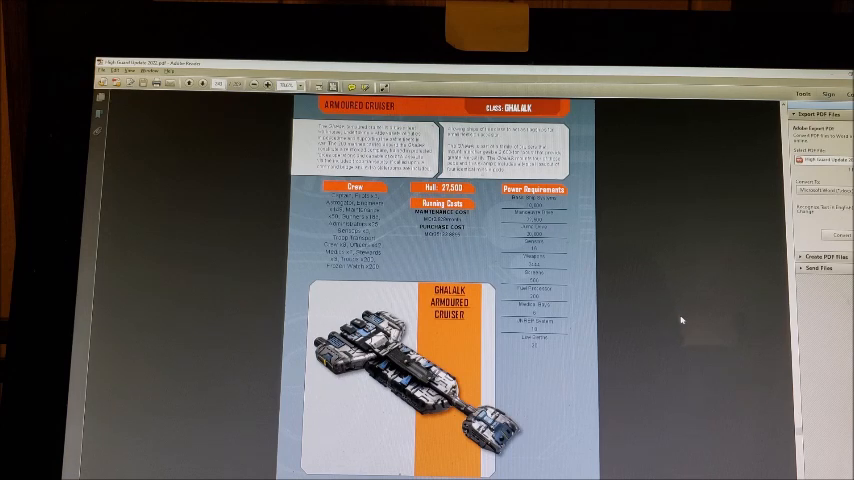
scroll(down, 3)
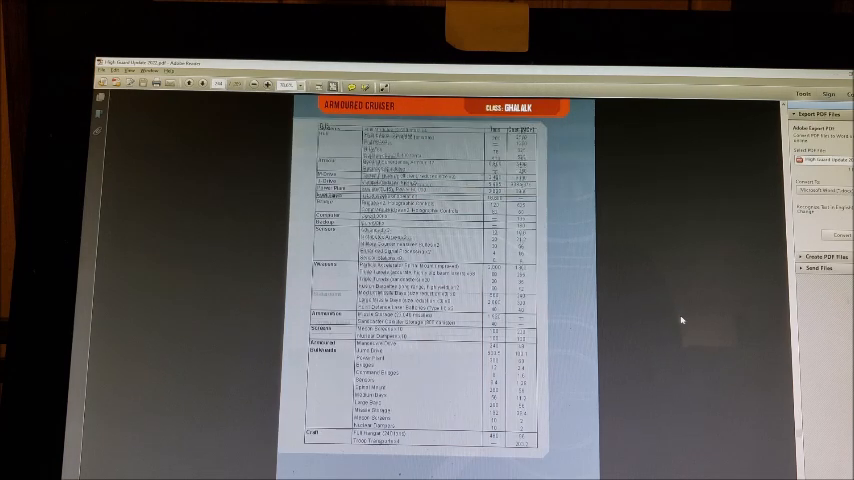
scroll(down, 3)
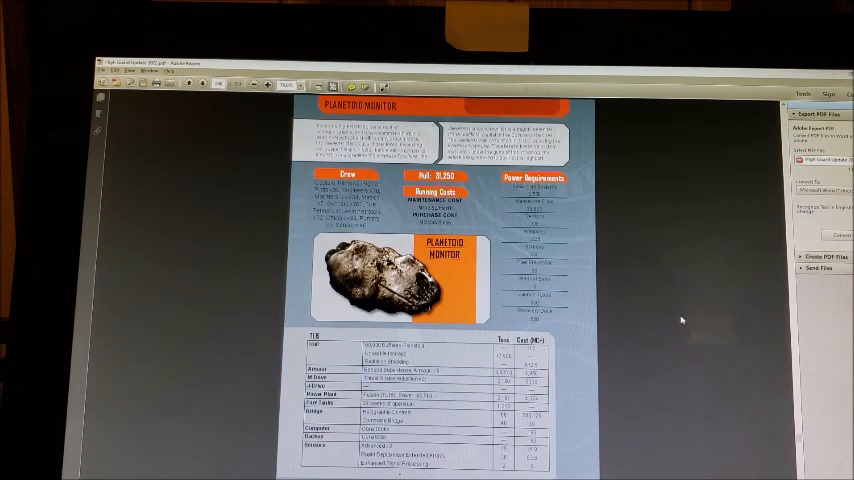
scroll(down, 3)
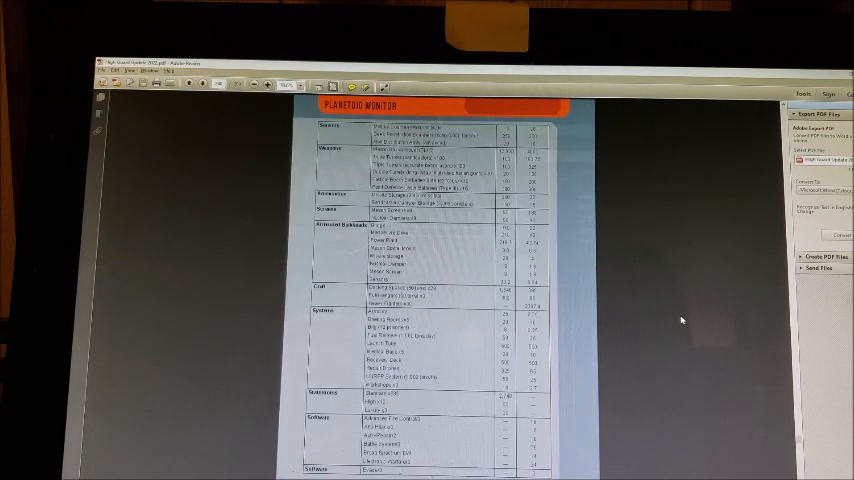
scroll(down, 3)
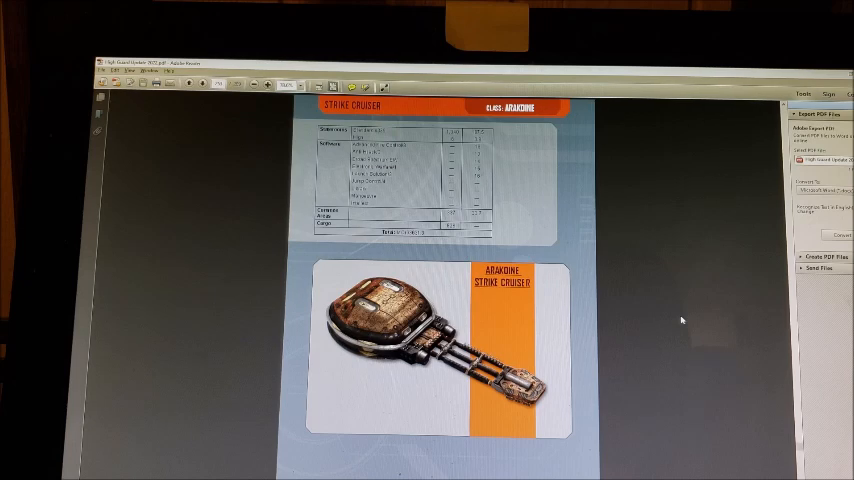
scroll(down, 3)
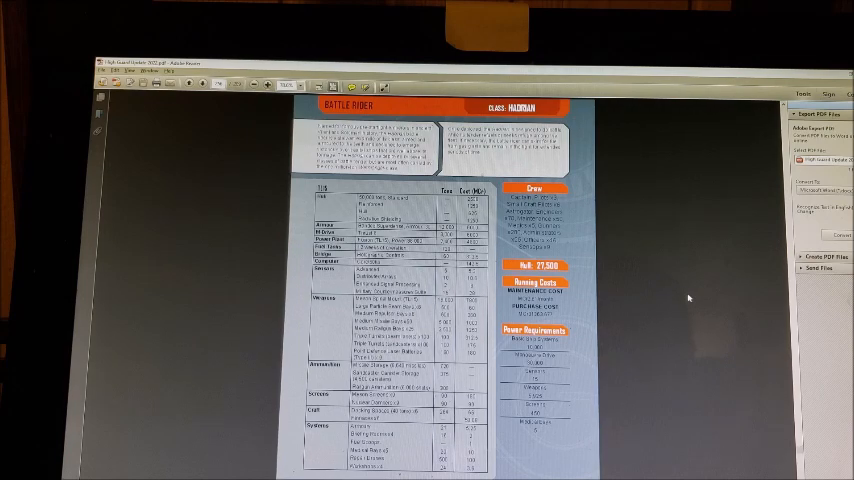
scroll(down, 3)
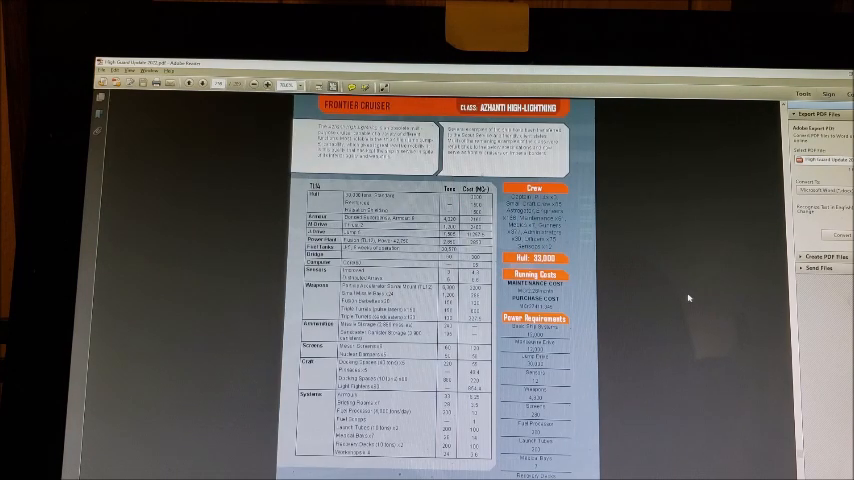
scroll(down, 3)
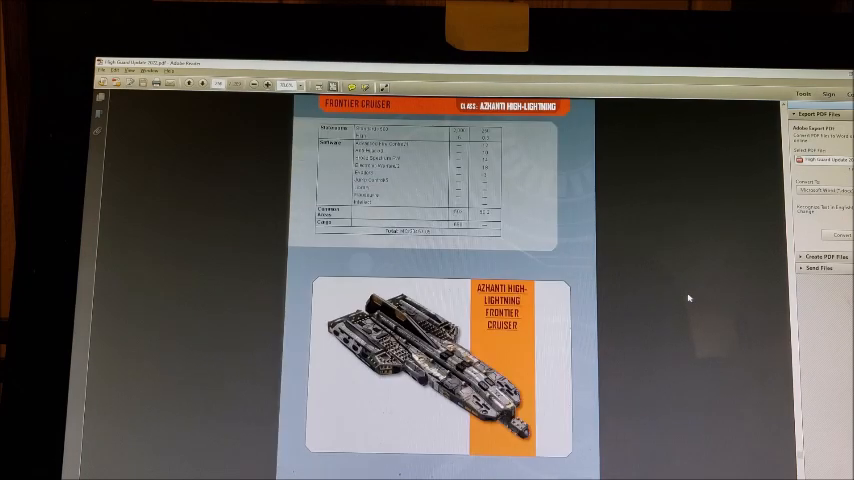
scroll(down, 3)
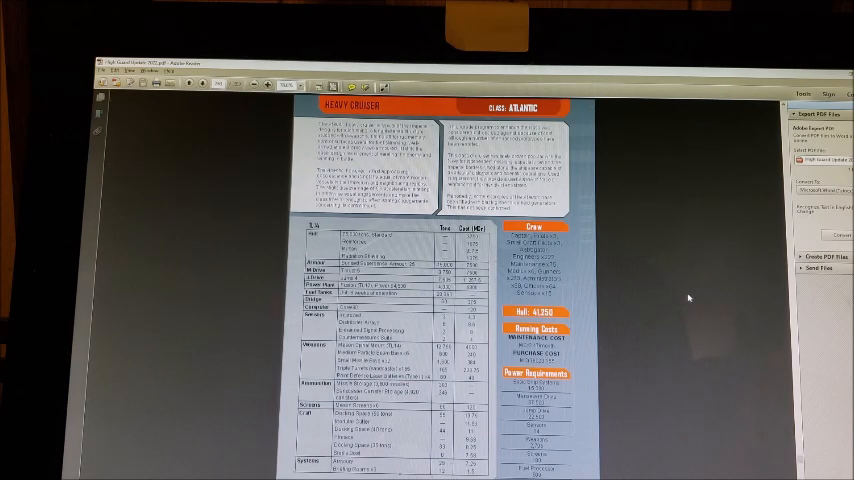
scroll(down, 3)
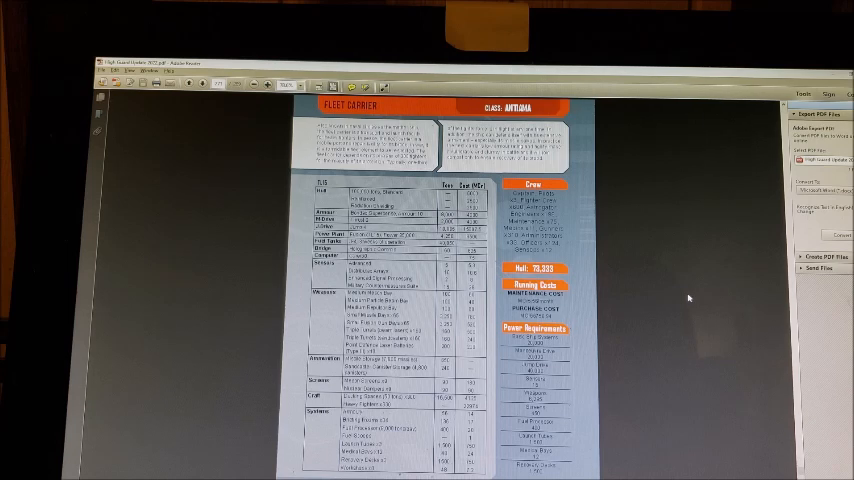
scroll(down, 3)
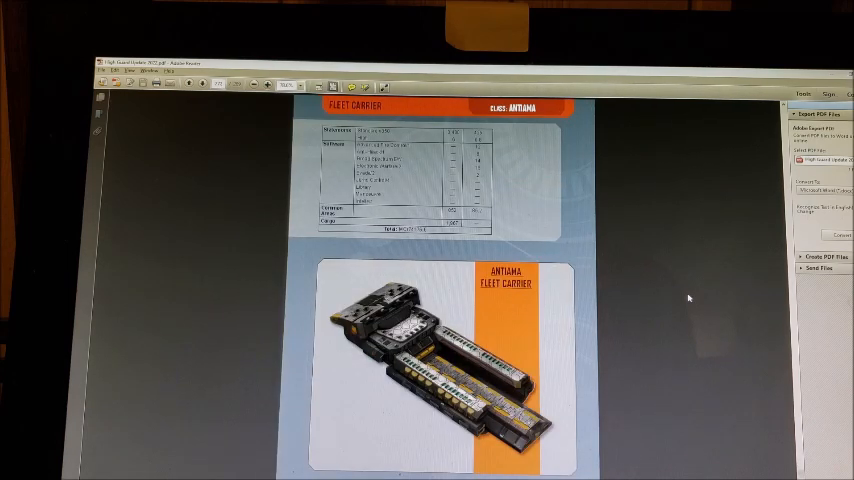
scroll(down, 3)
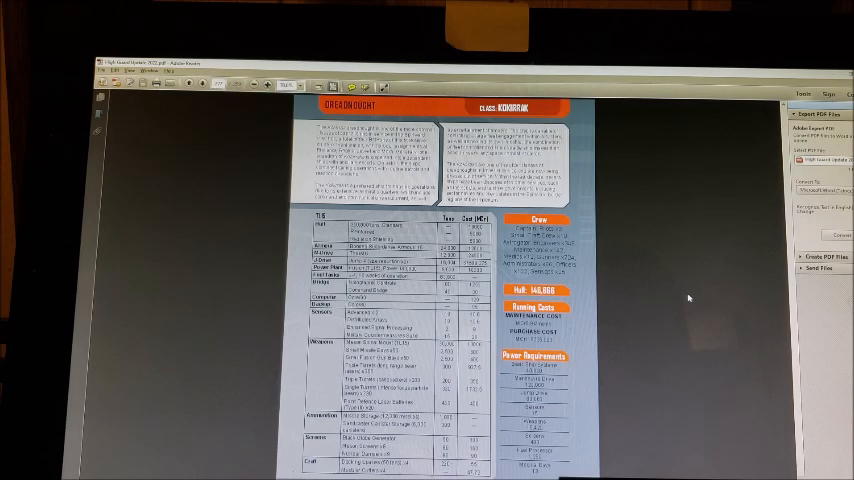
scroll(down, 3)
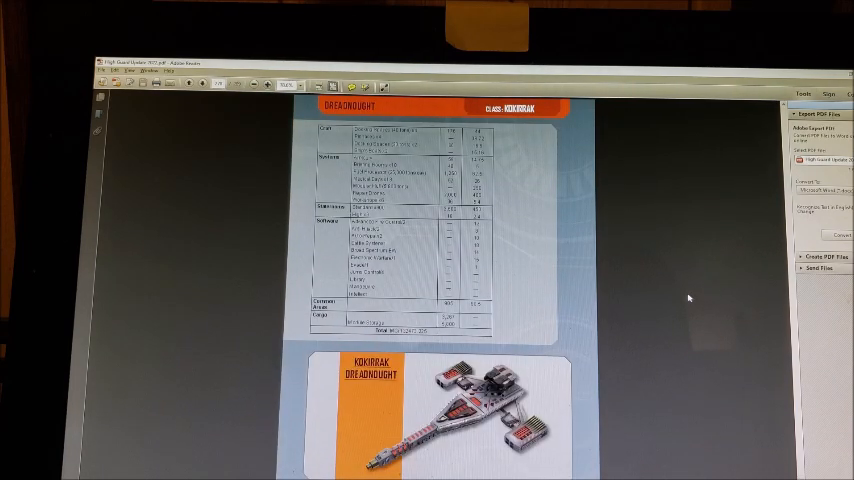
scroll(down, 3)
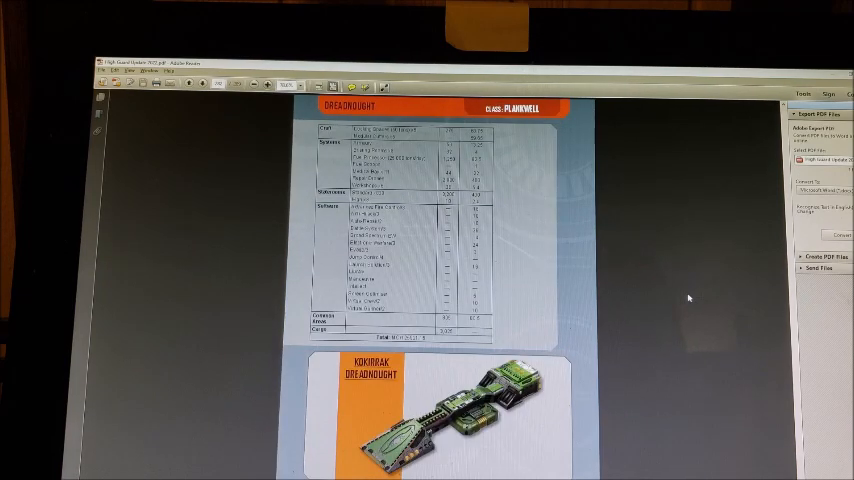
mouse_move(690, 290)
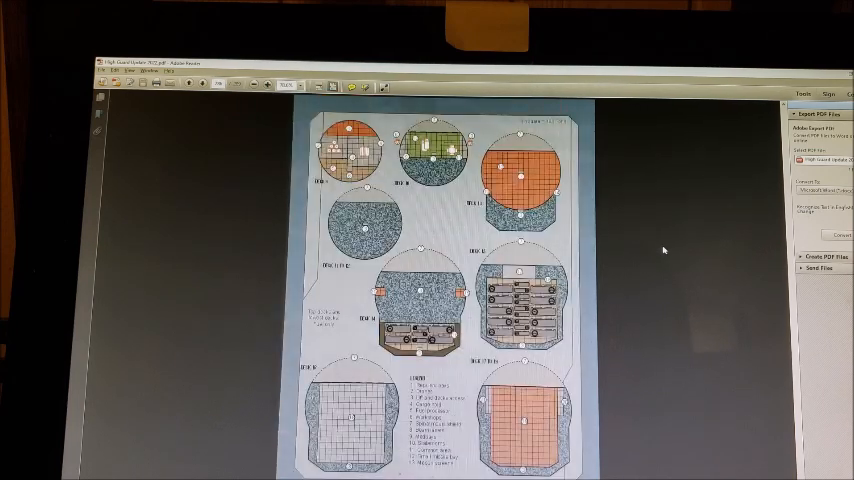
scroll(down, 3)
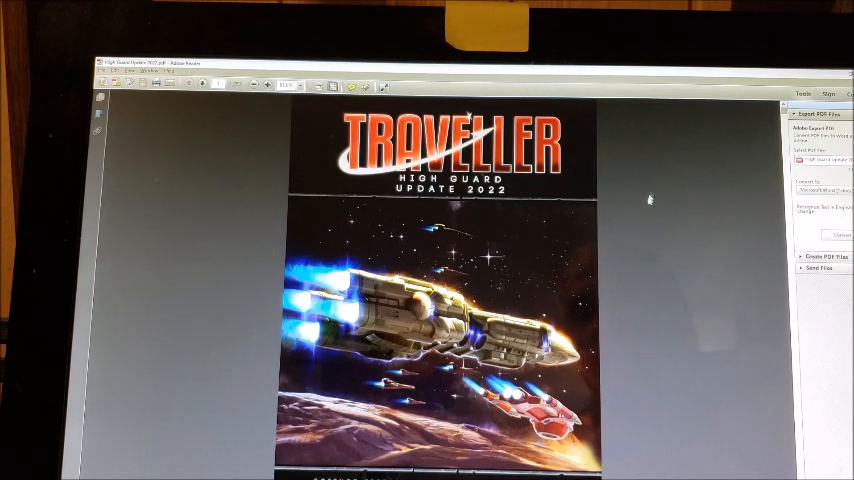
mouse_move(658, 294)
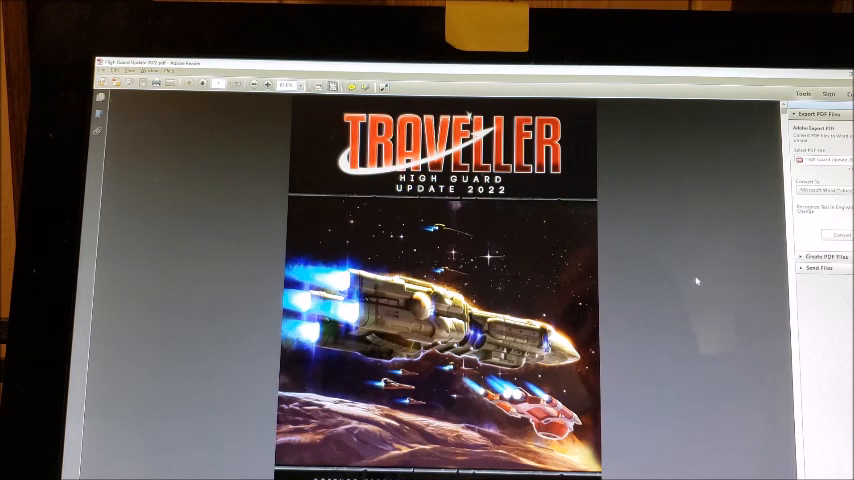
mouse_move(705, 248)
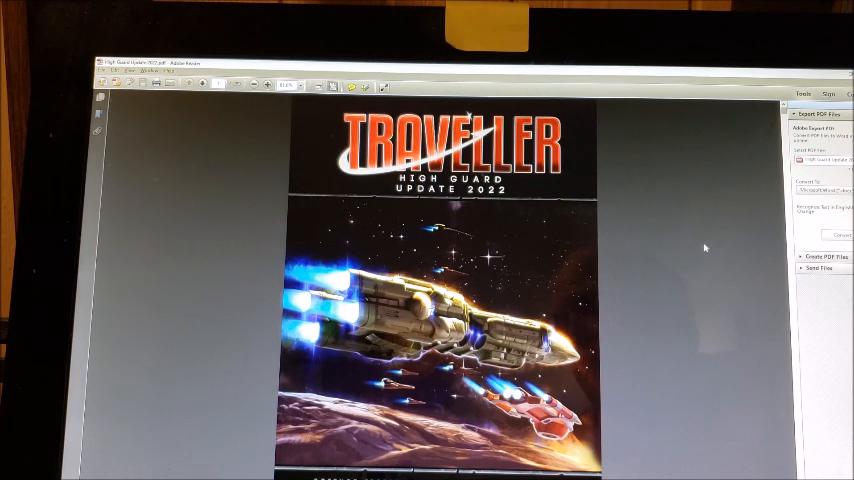
mouse_move(731, 165)
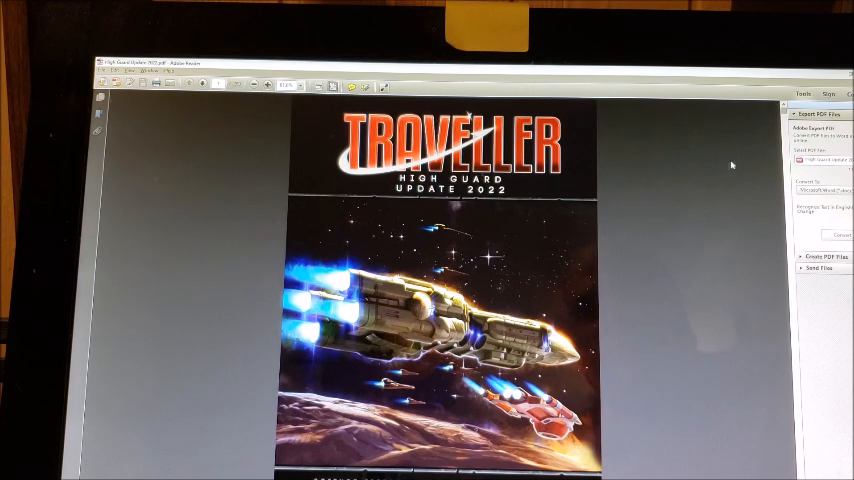